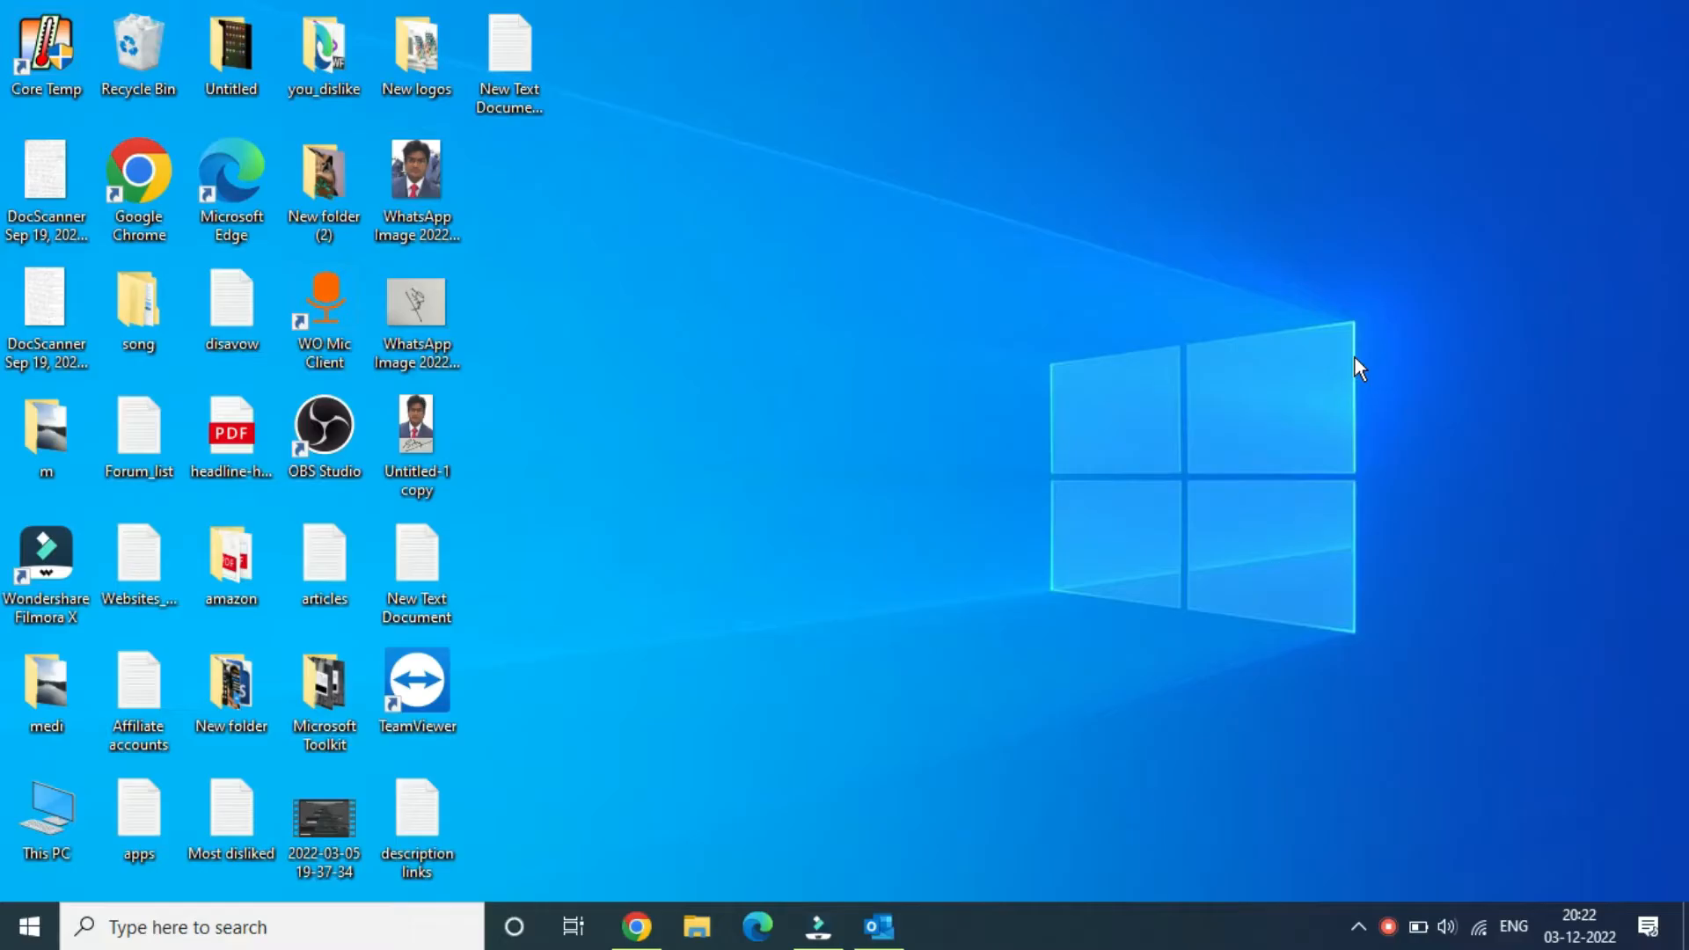
pyautogui.moveTo(822, 894)
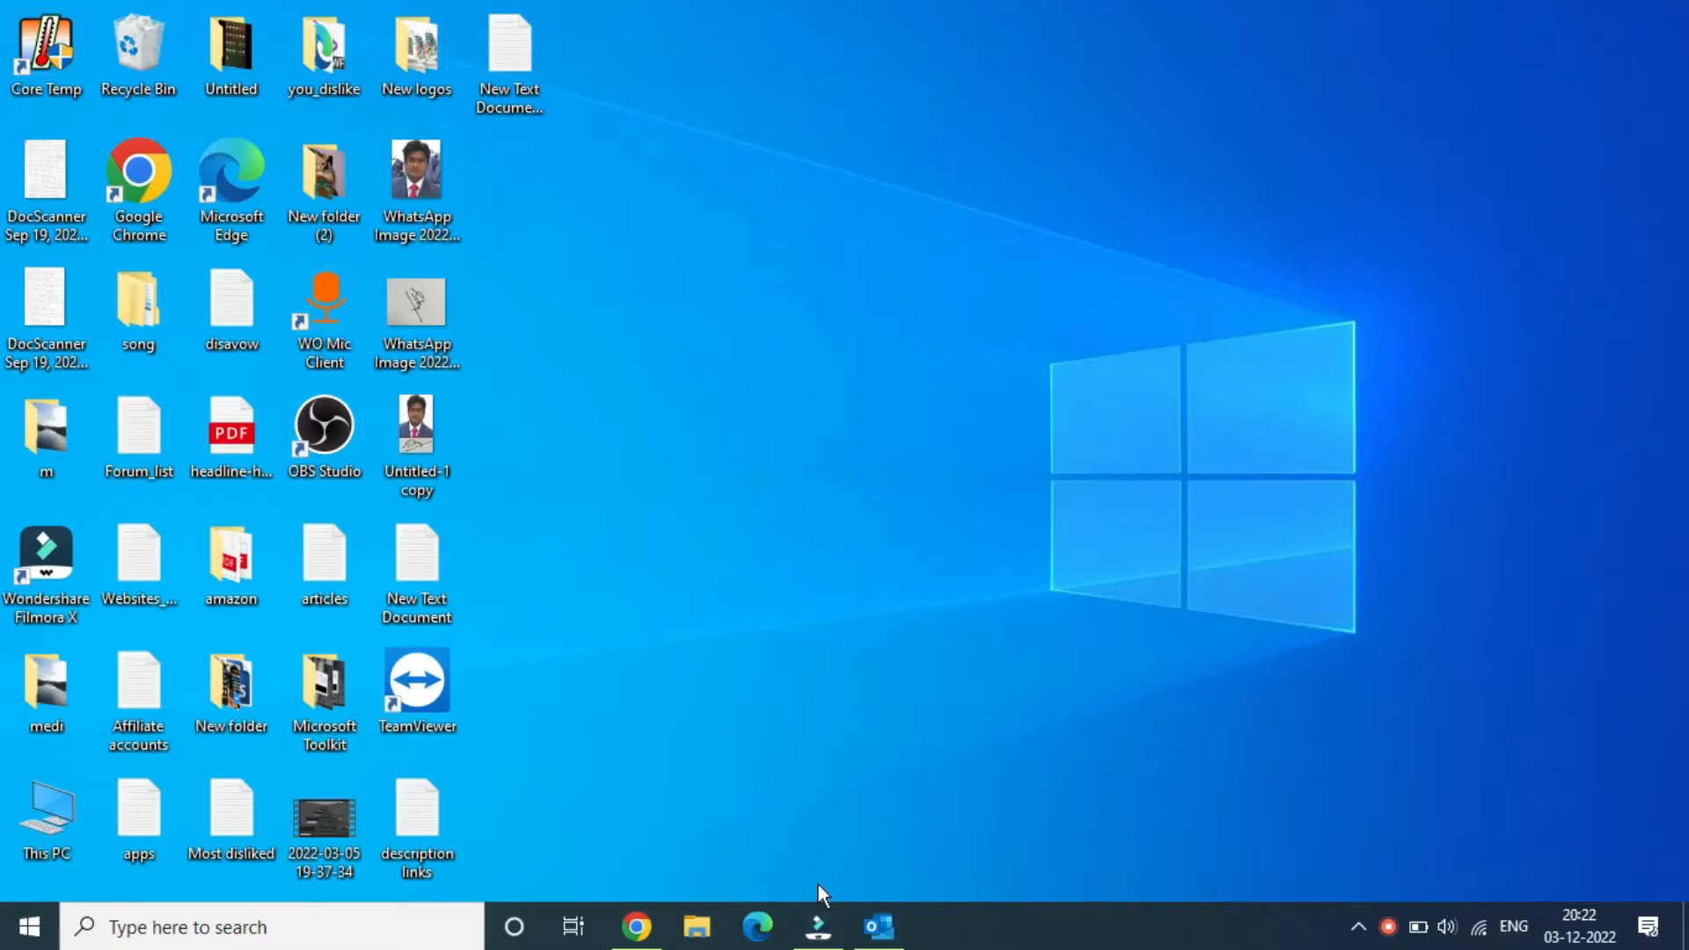
# Launch Microsoft Outlook from the taskbar so the Inbox appears.
pyautogui.click(878, 928)
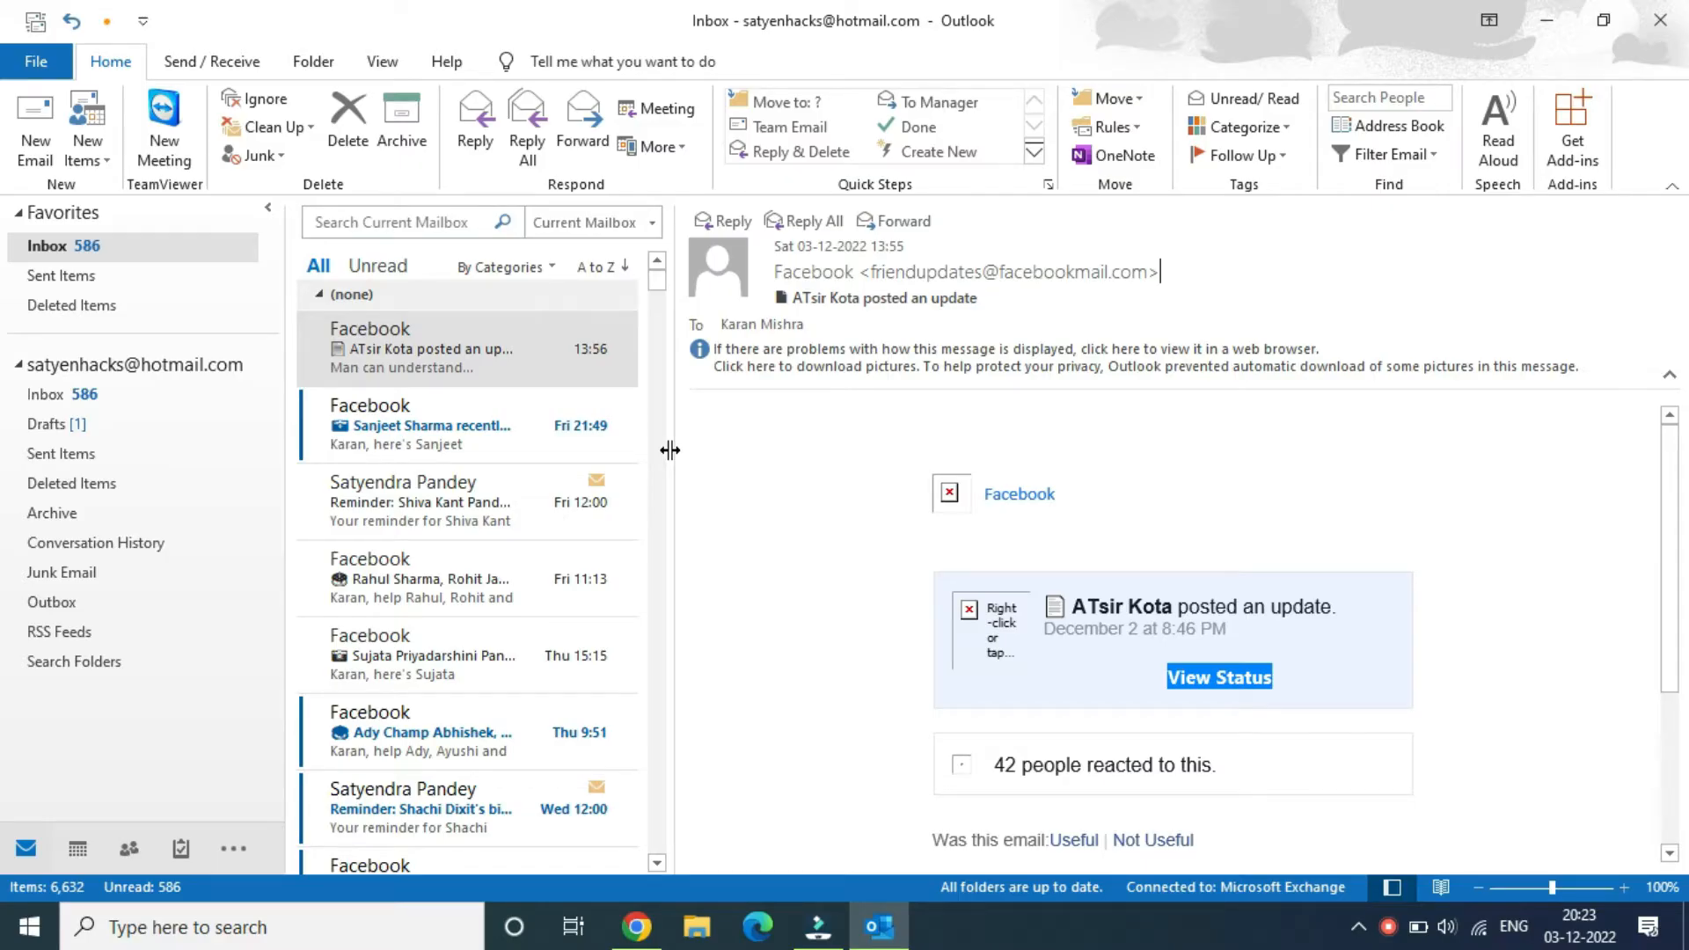
pyautogui.moveTo(473, 579)
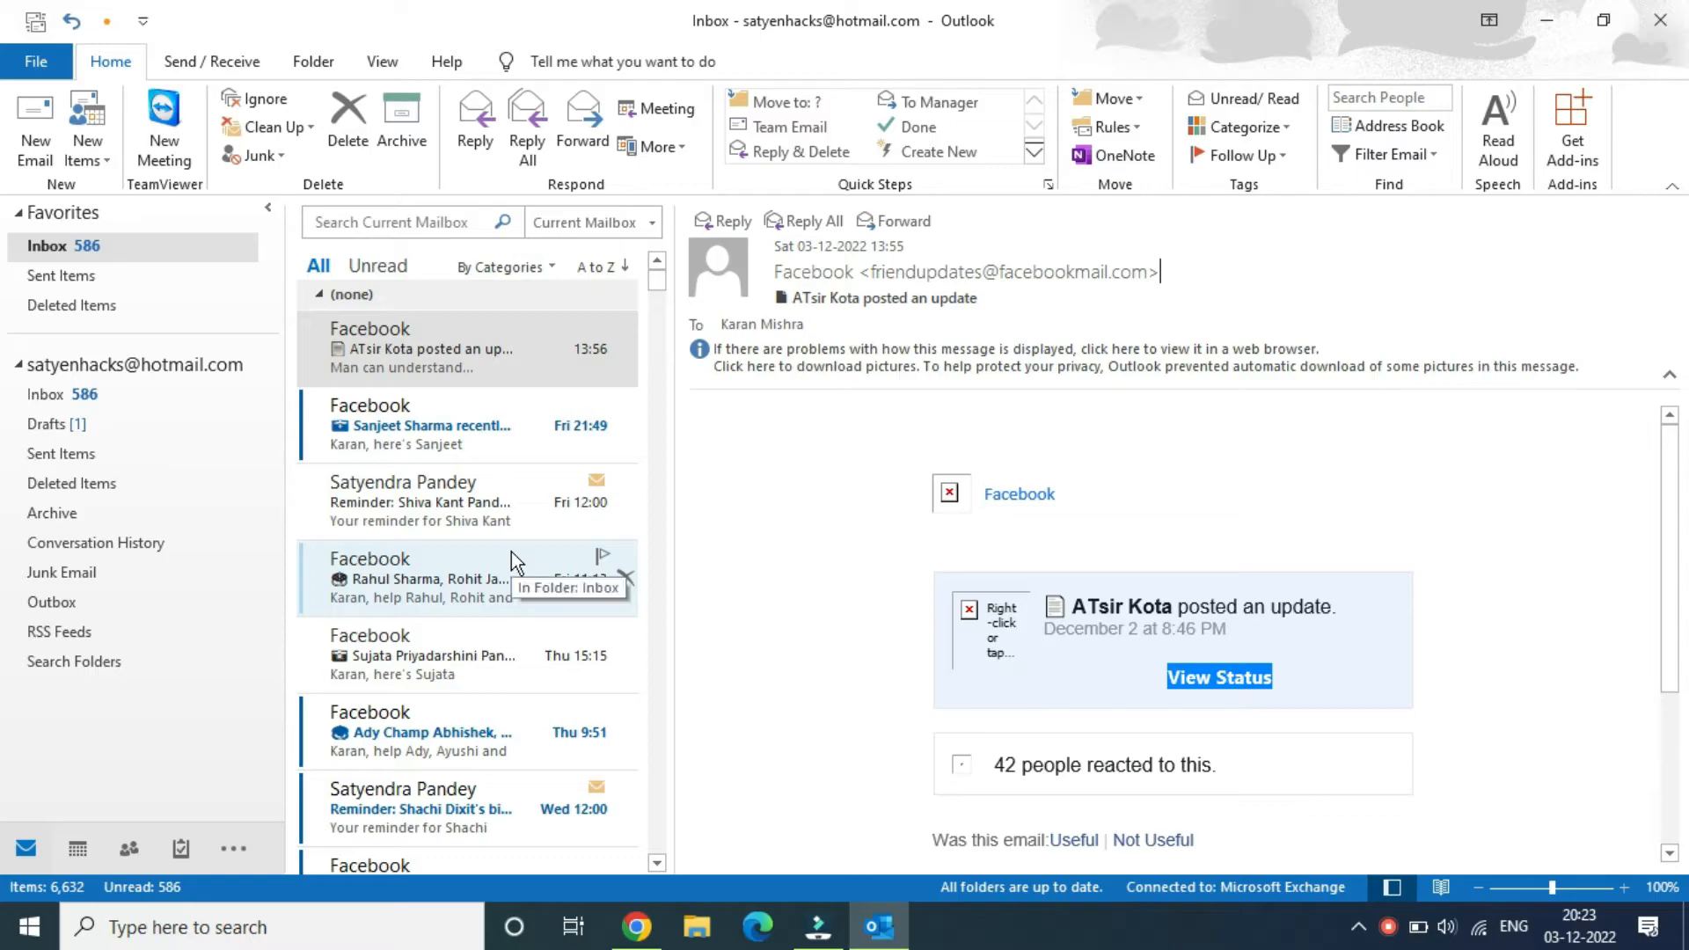
pyautogui.scroll(-3)
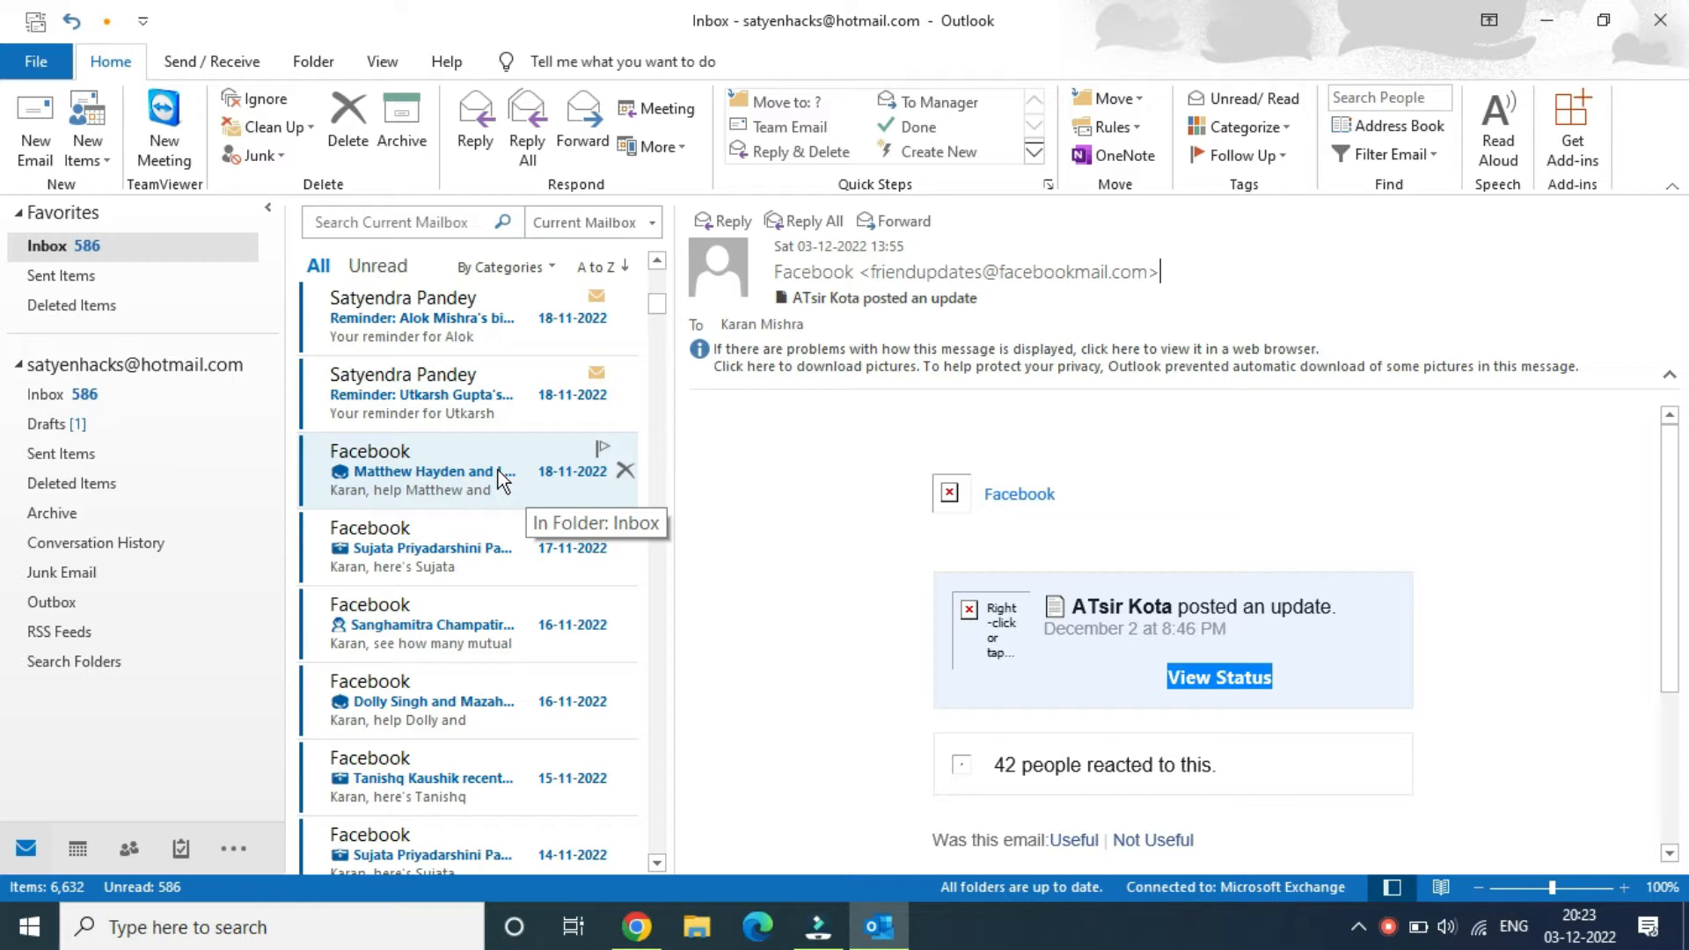
pyautogui.rightClick(431, 472)
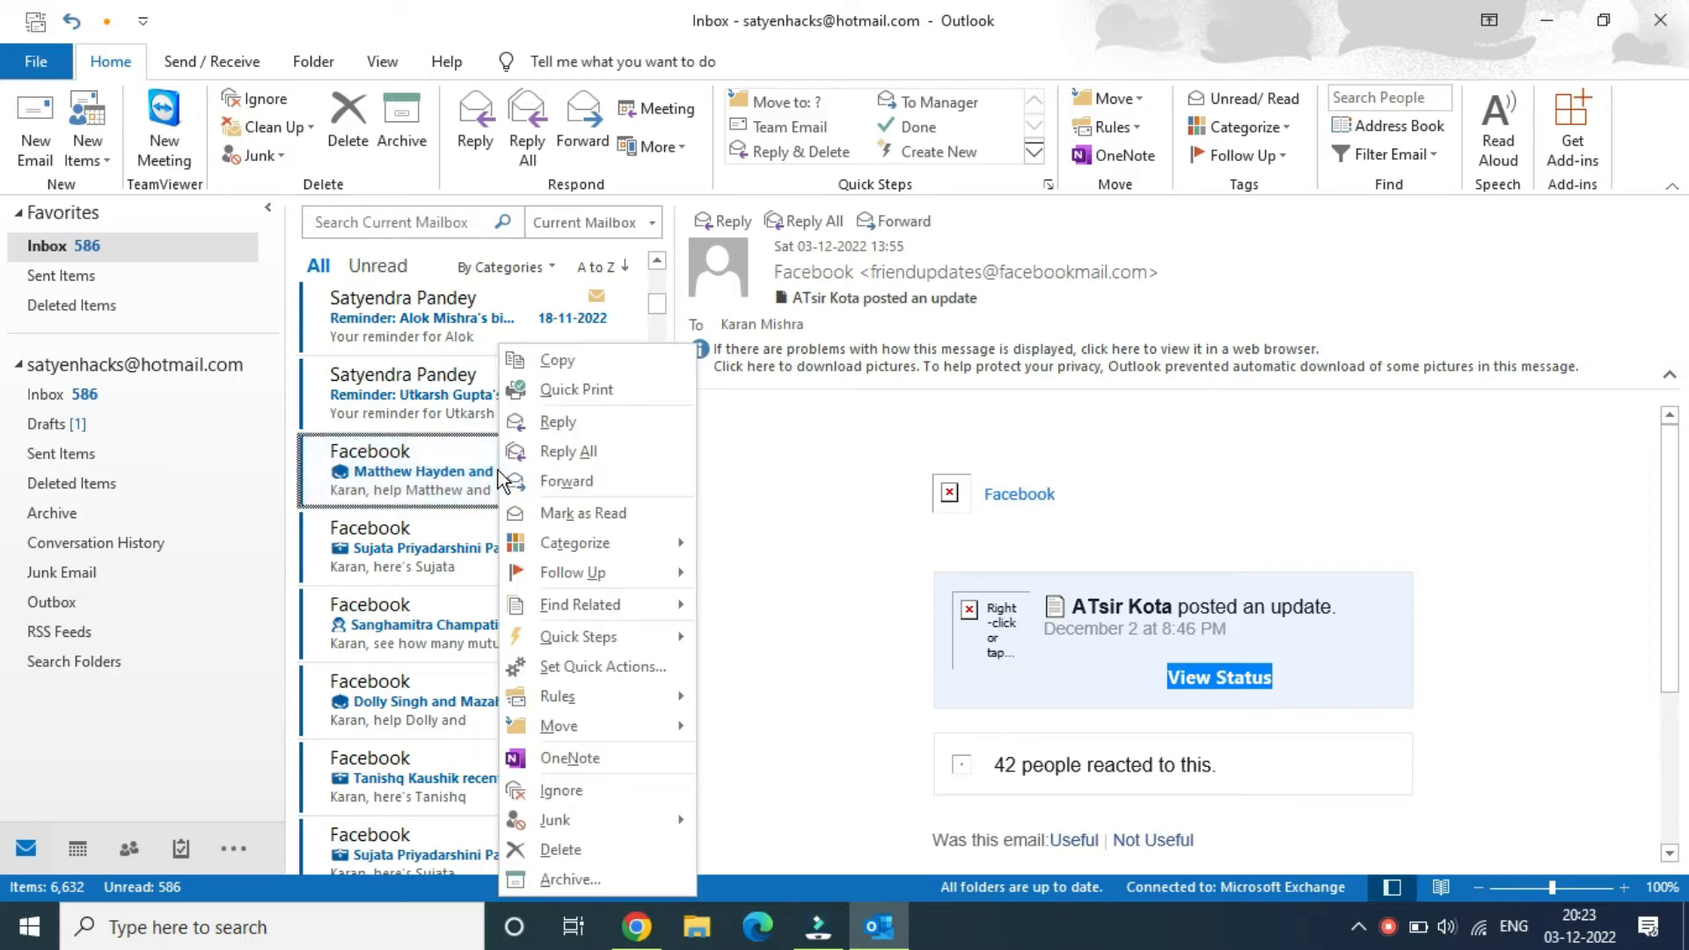
pyautogui.moveTo(573, 542)
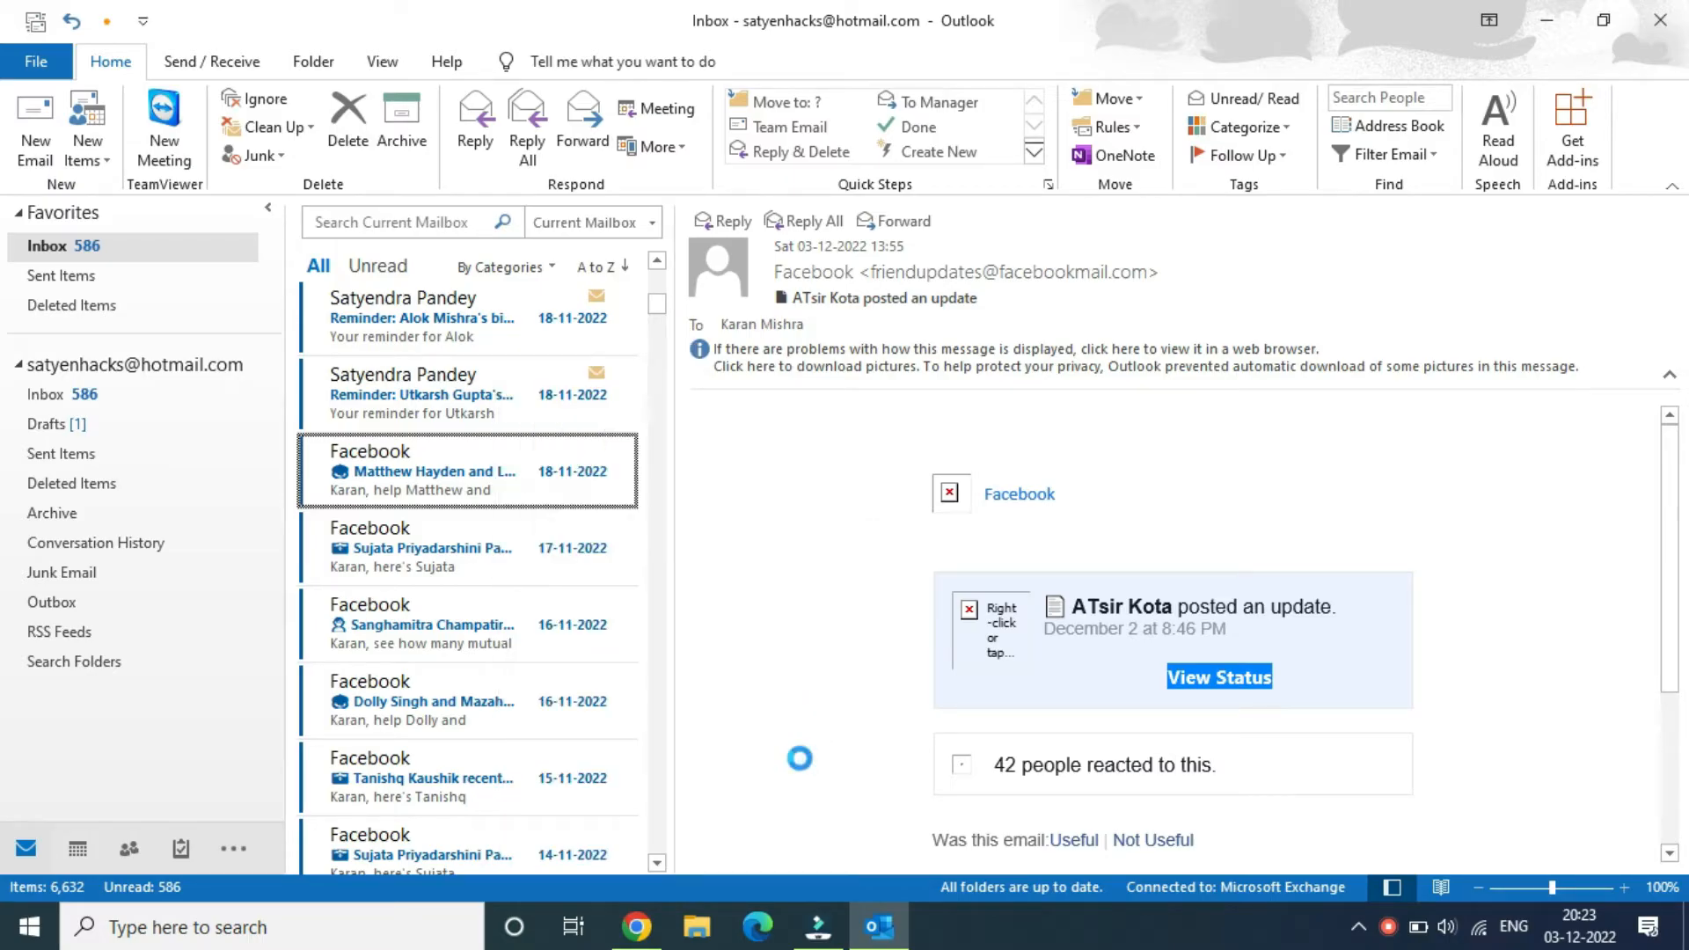
# In All Categories, rename the Orange category to 'Pinned' and assign it to the 18-11-2022 Facebook email.
pyautogui.click(1246, 99)
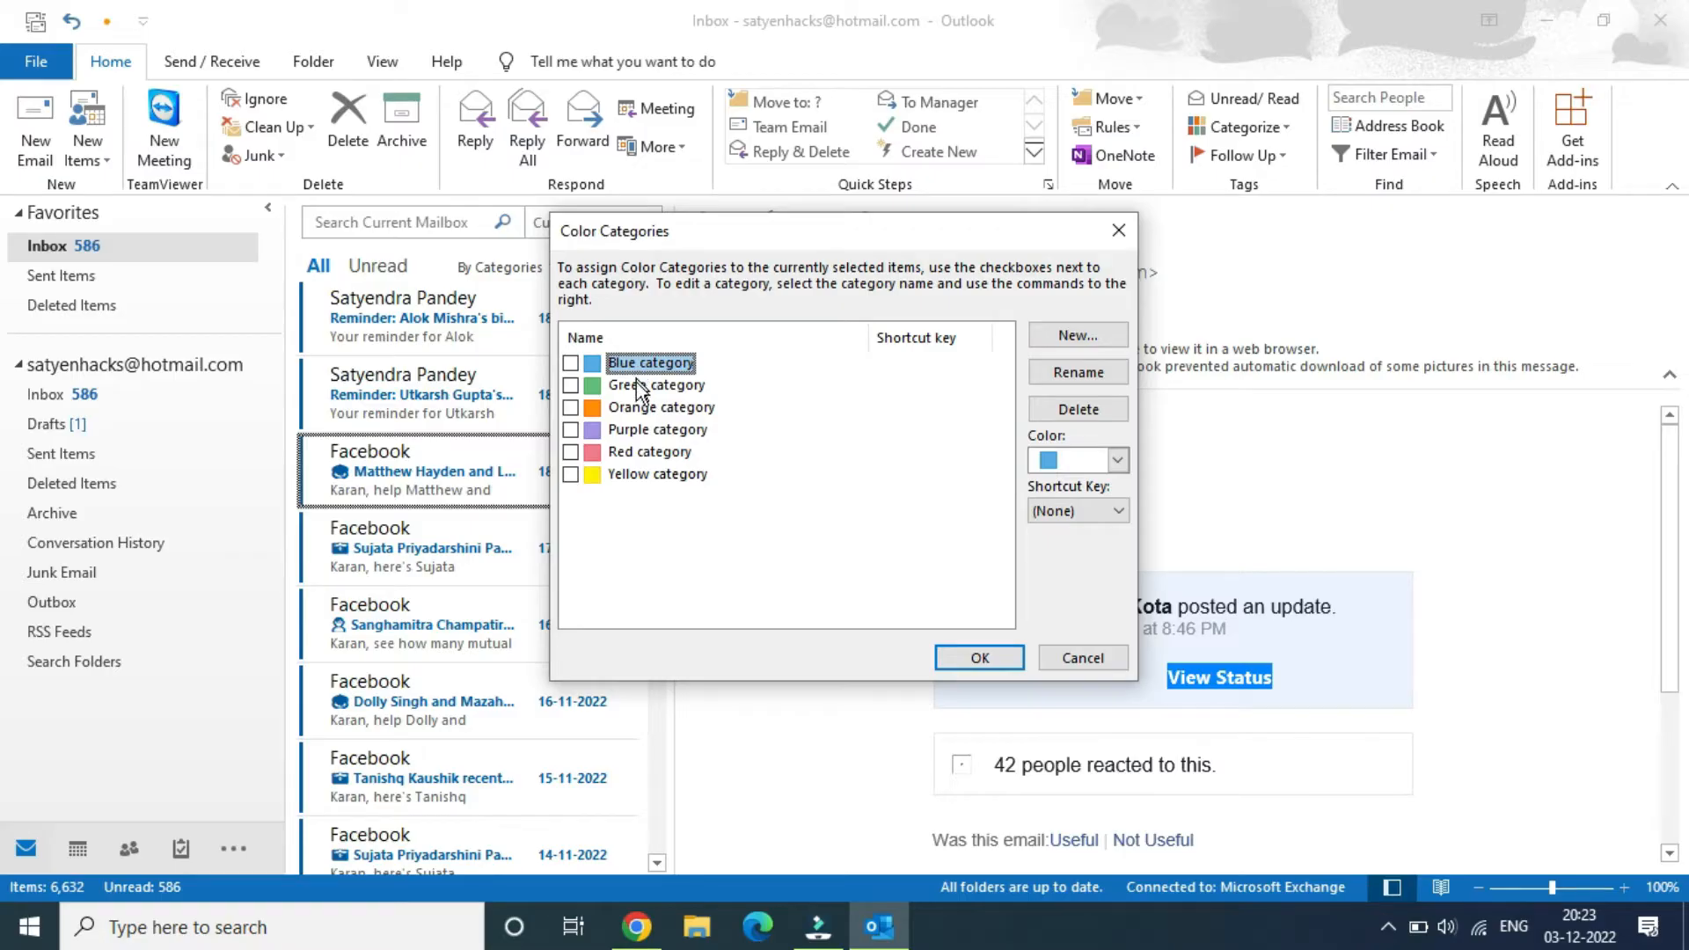
pyautogui.moveTo(657, 373)
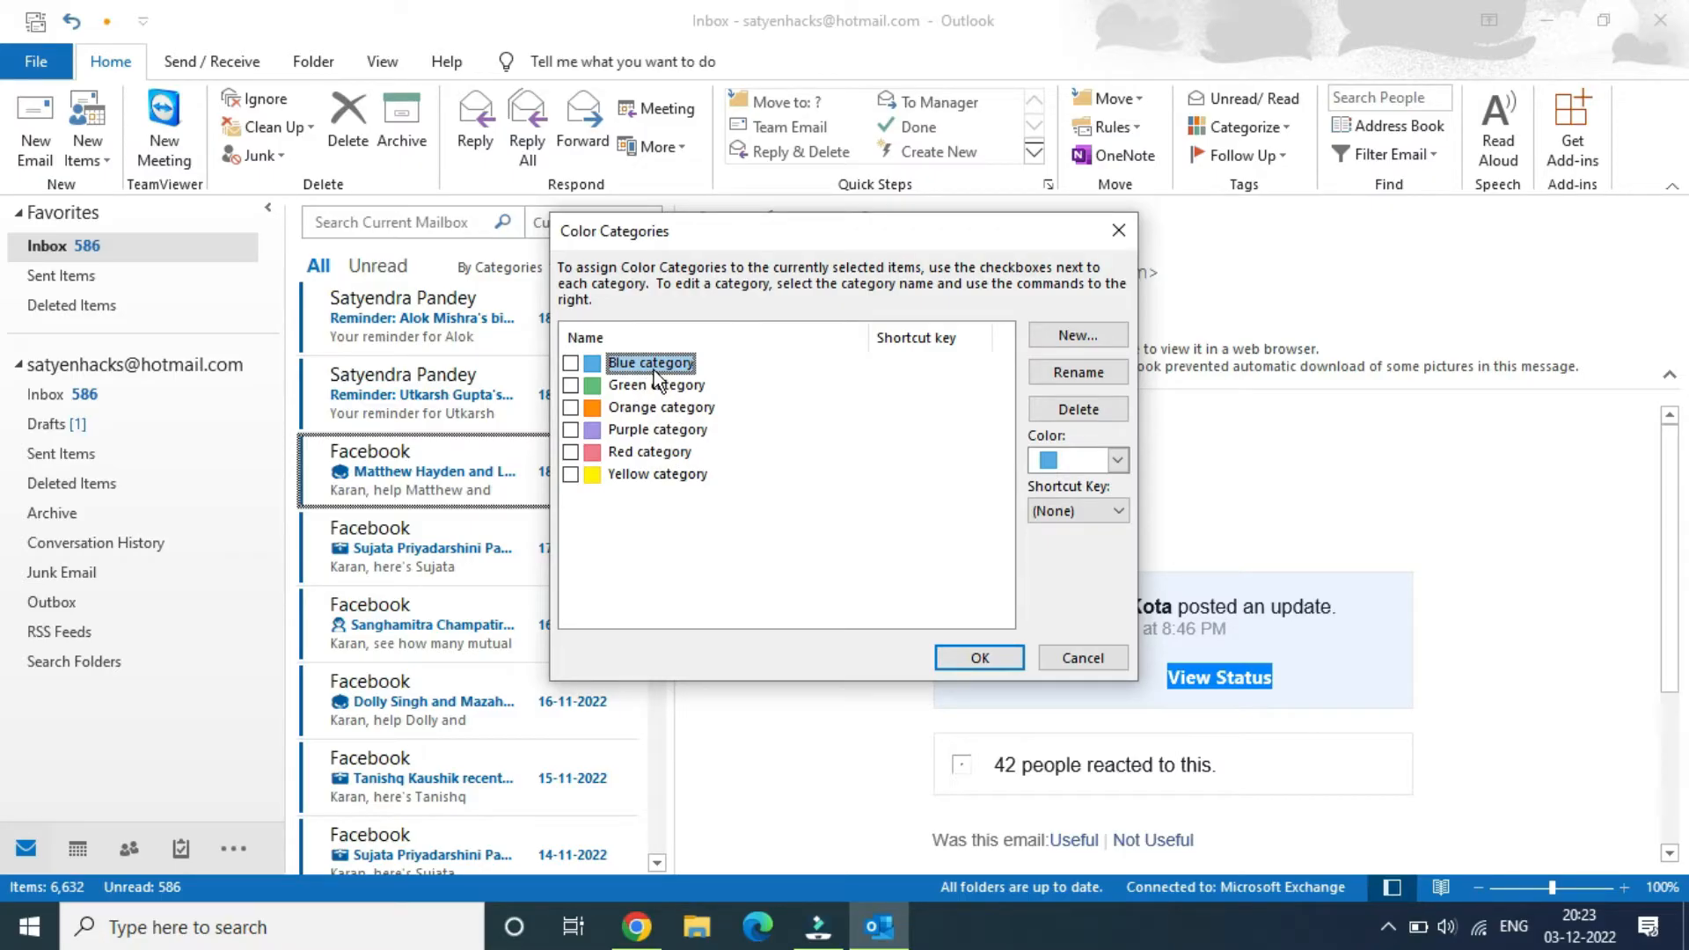
pyautogui.moveTo(658, 412)
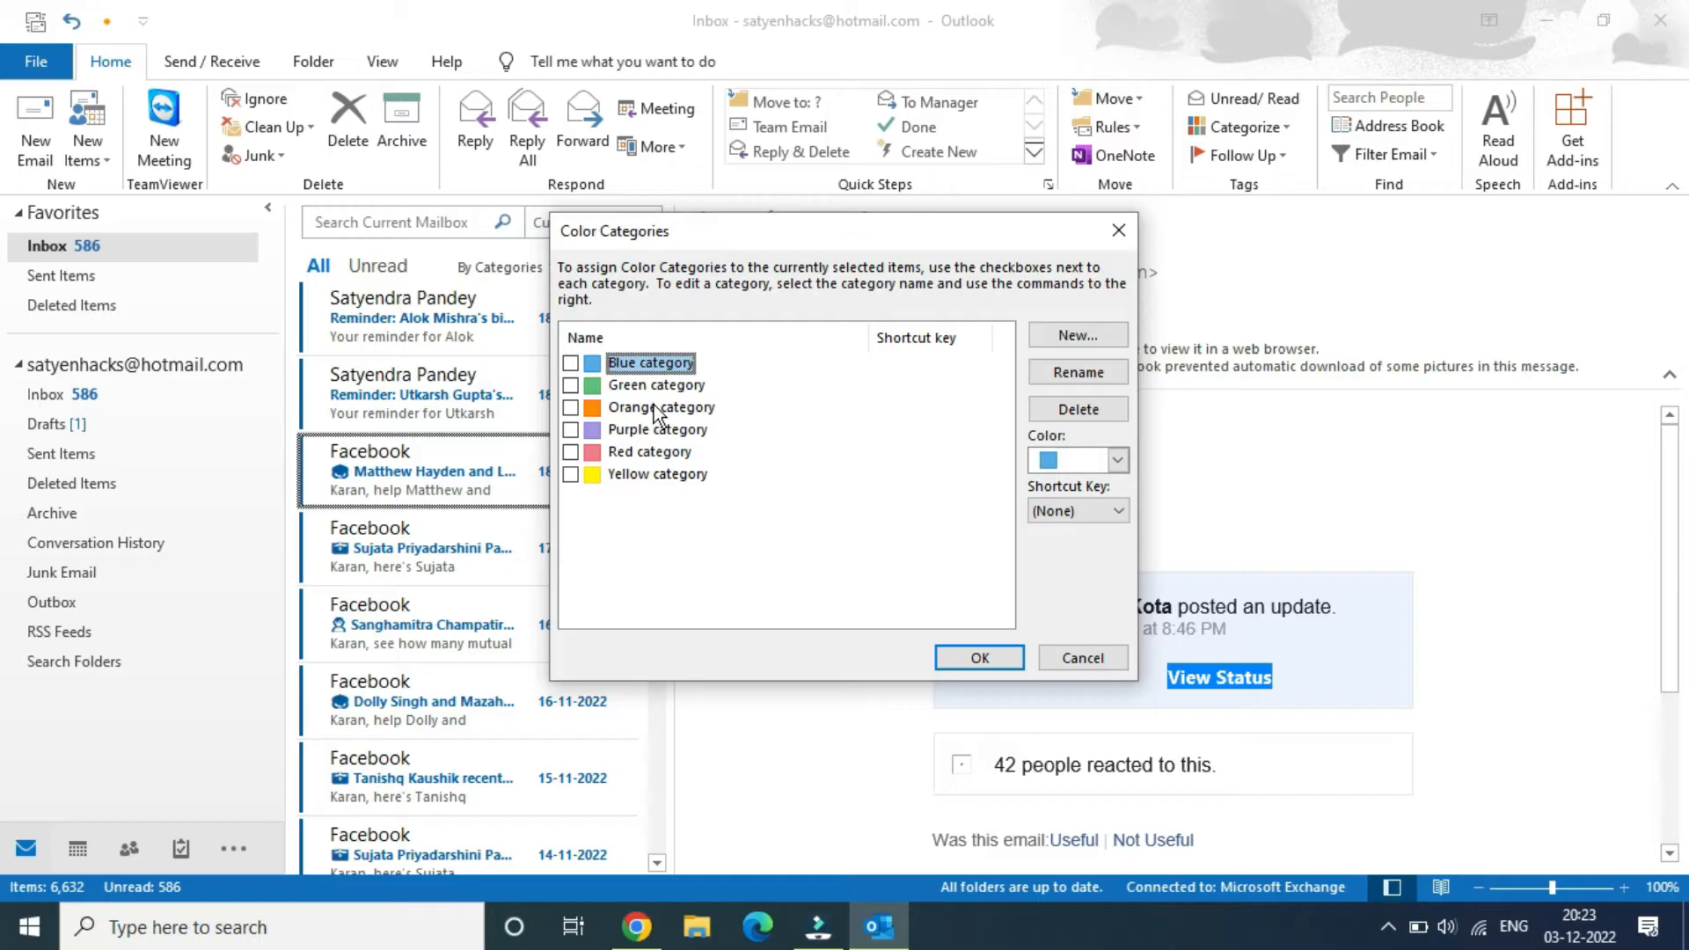
pyautogui.click(660, 407)
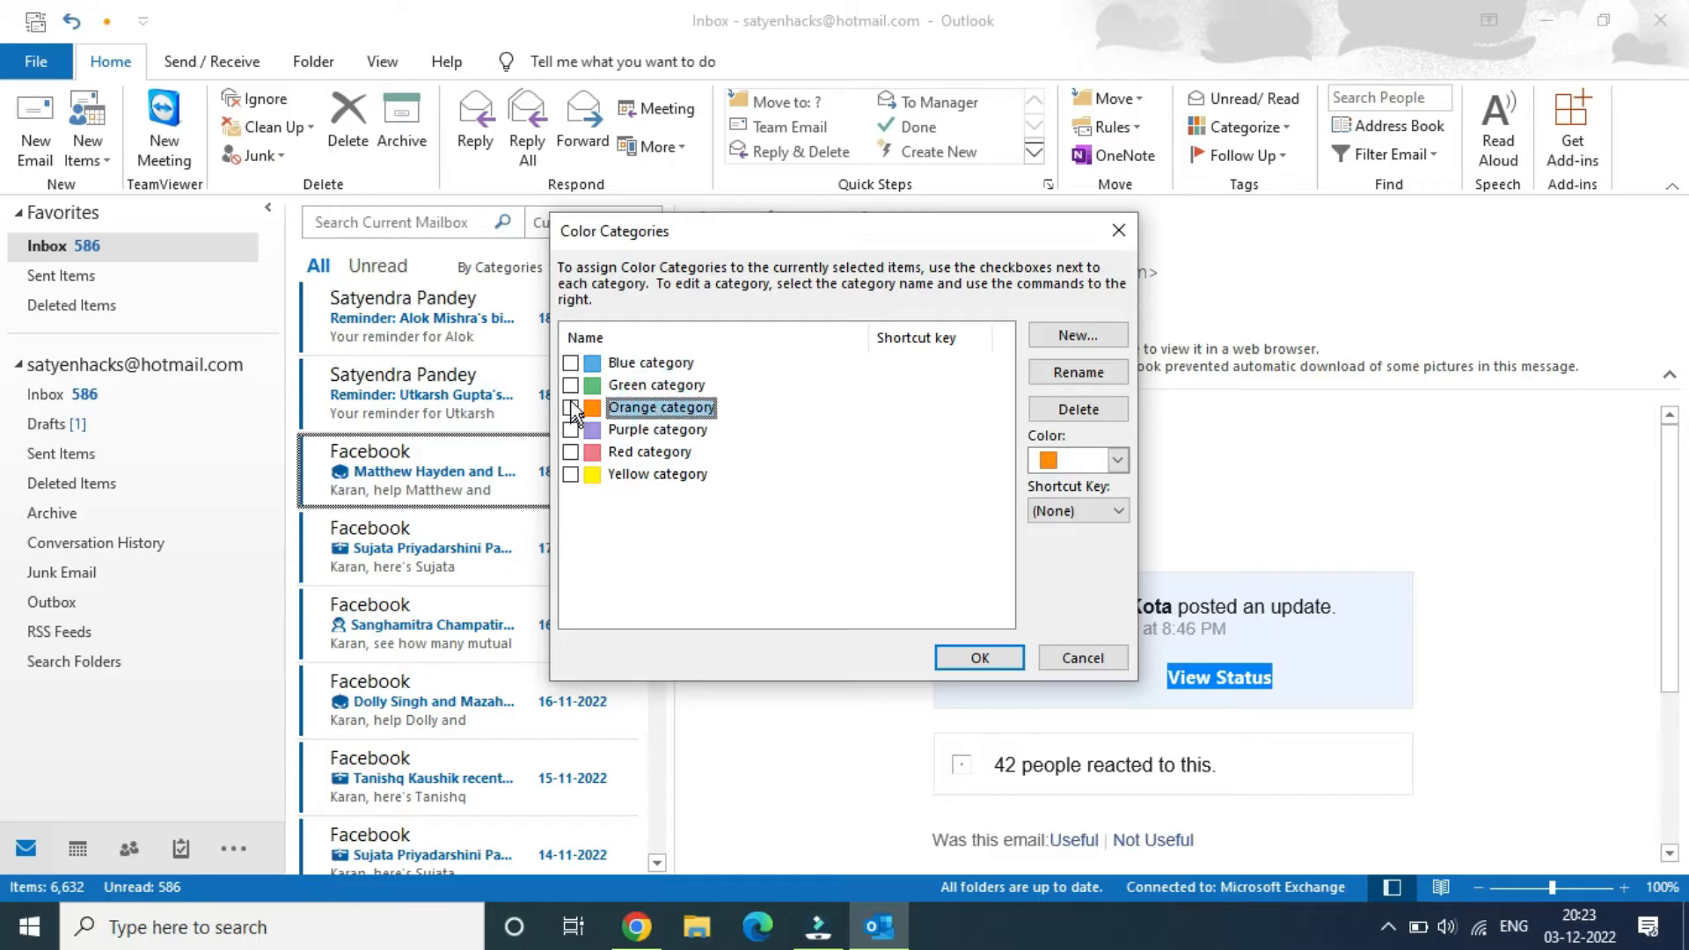
pyautogui.click(571, 406)
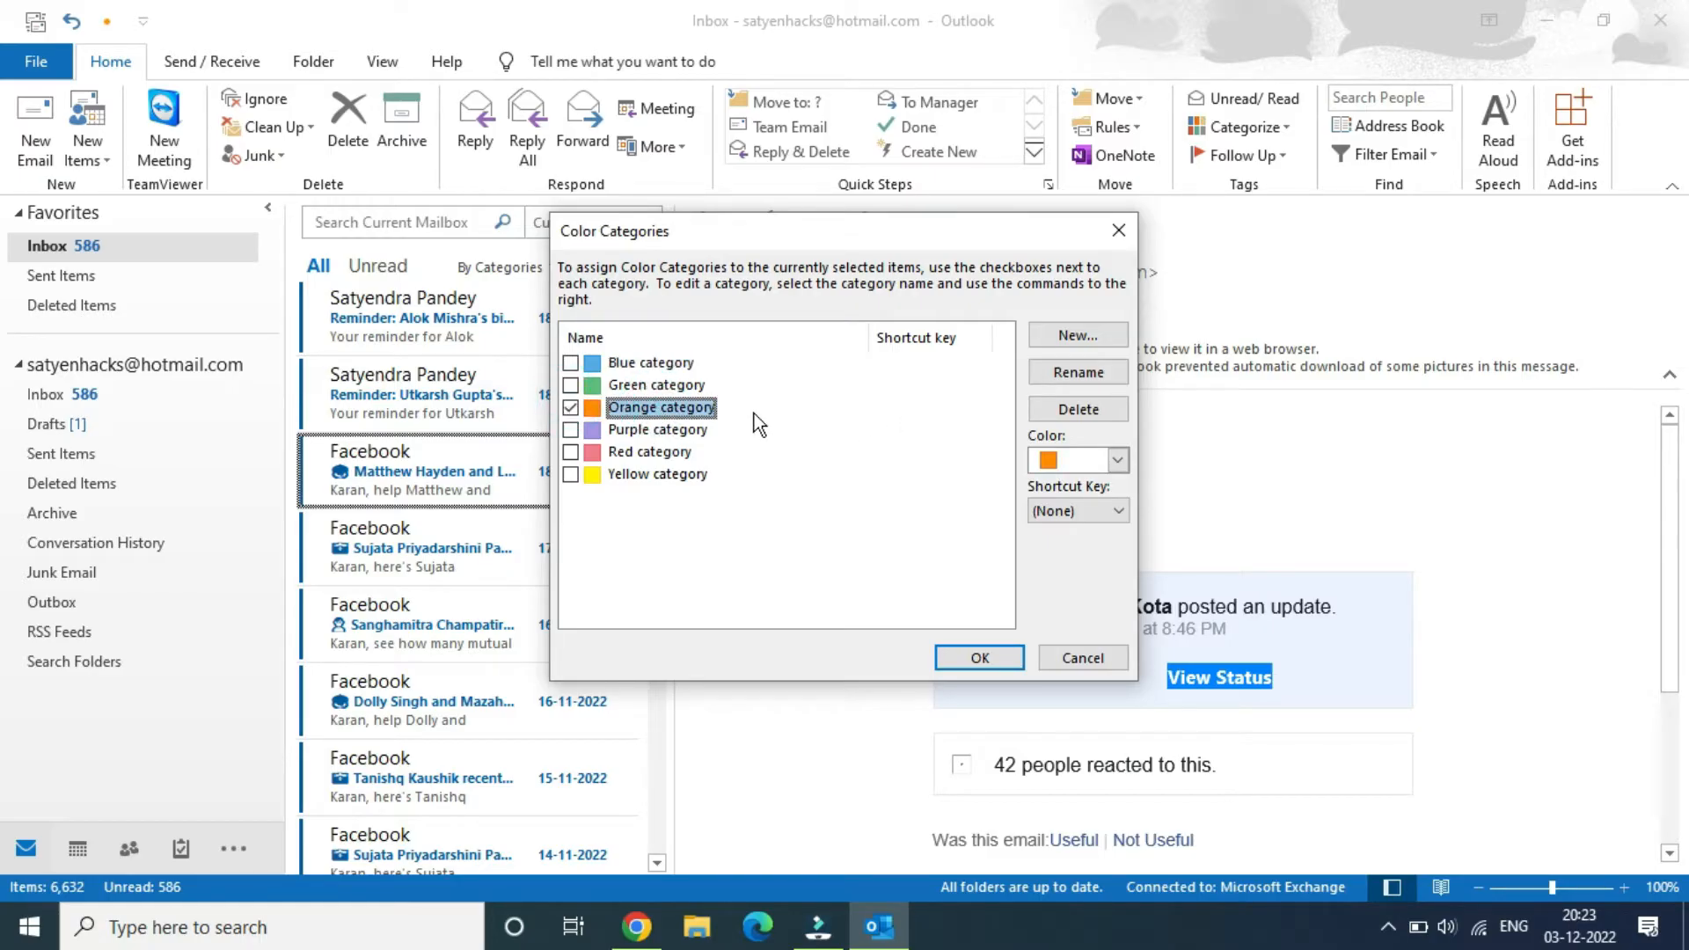
pyautogui.click(1077, 371)
pyautogui.write('P')
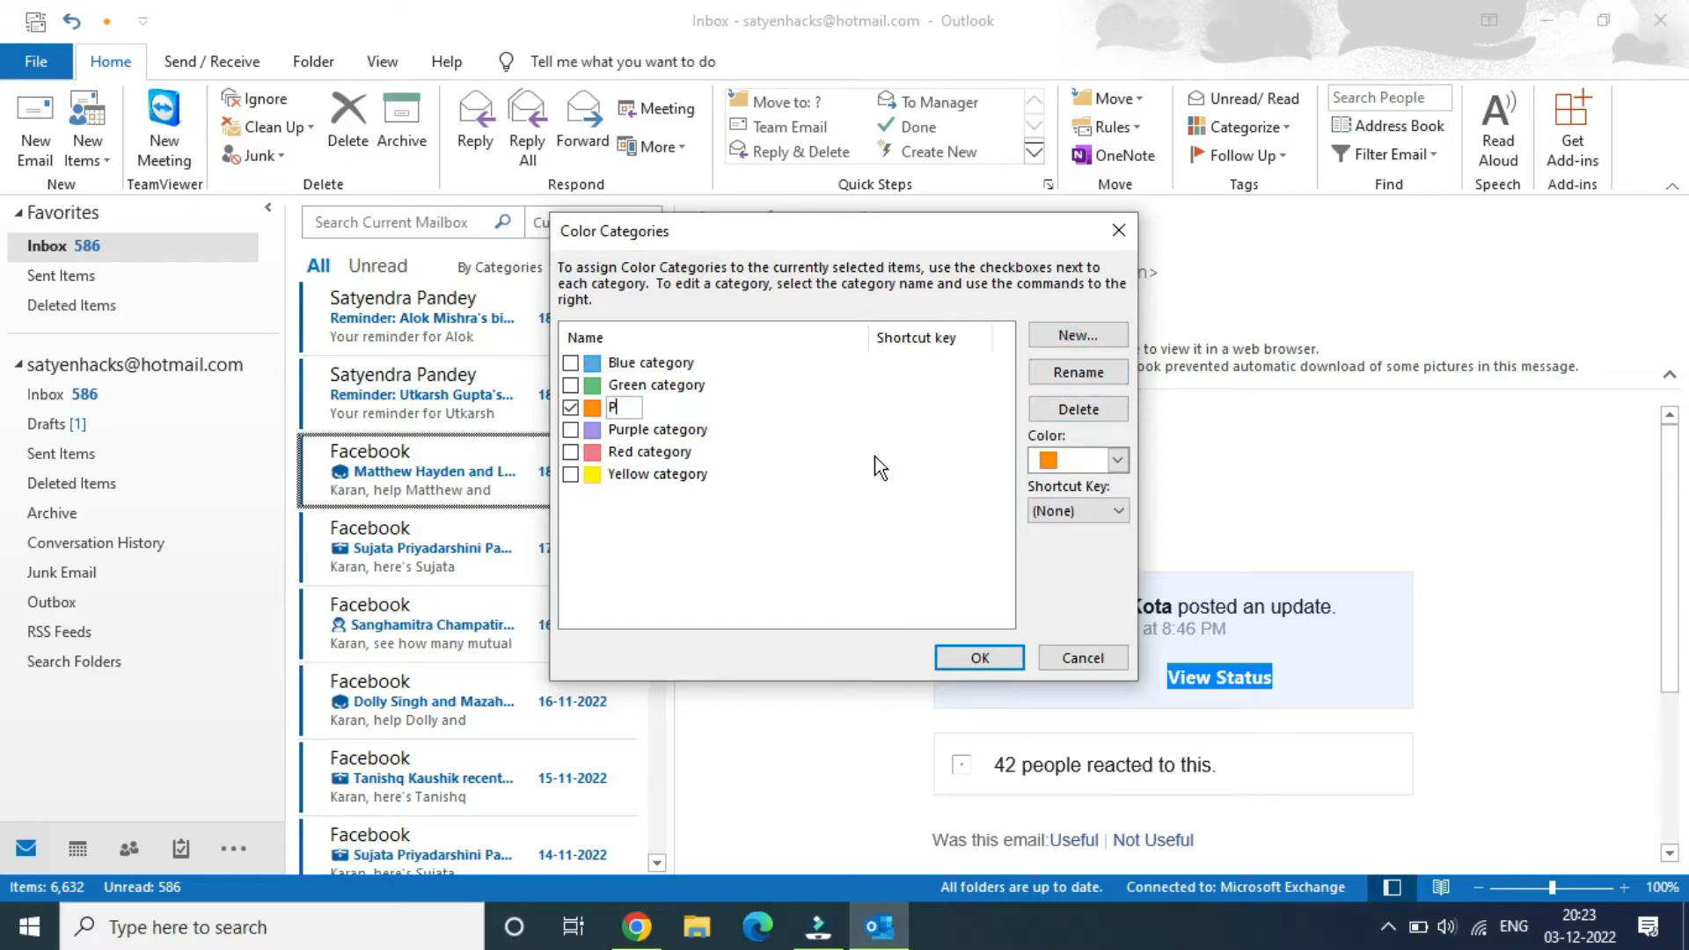
pyautogui.write('inned')
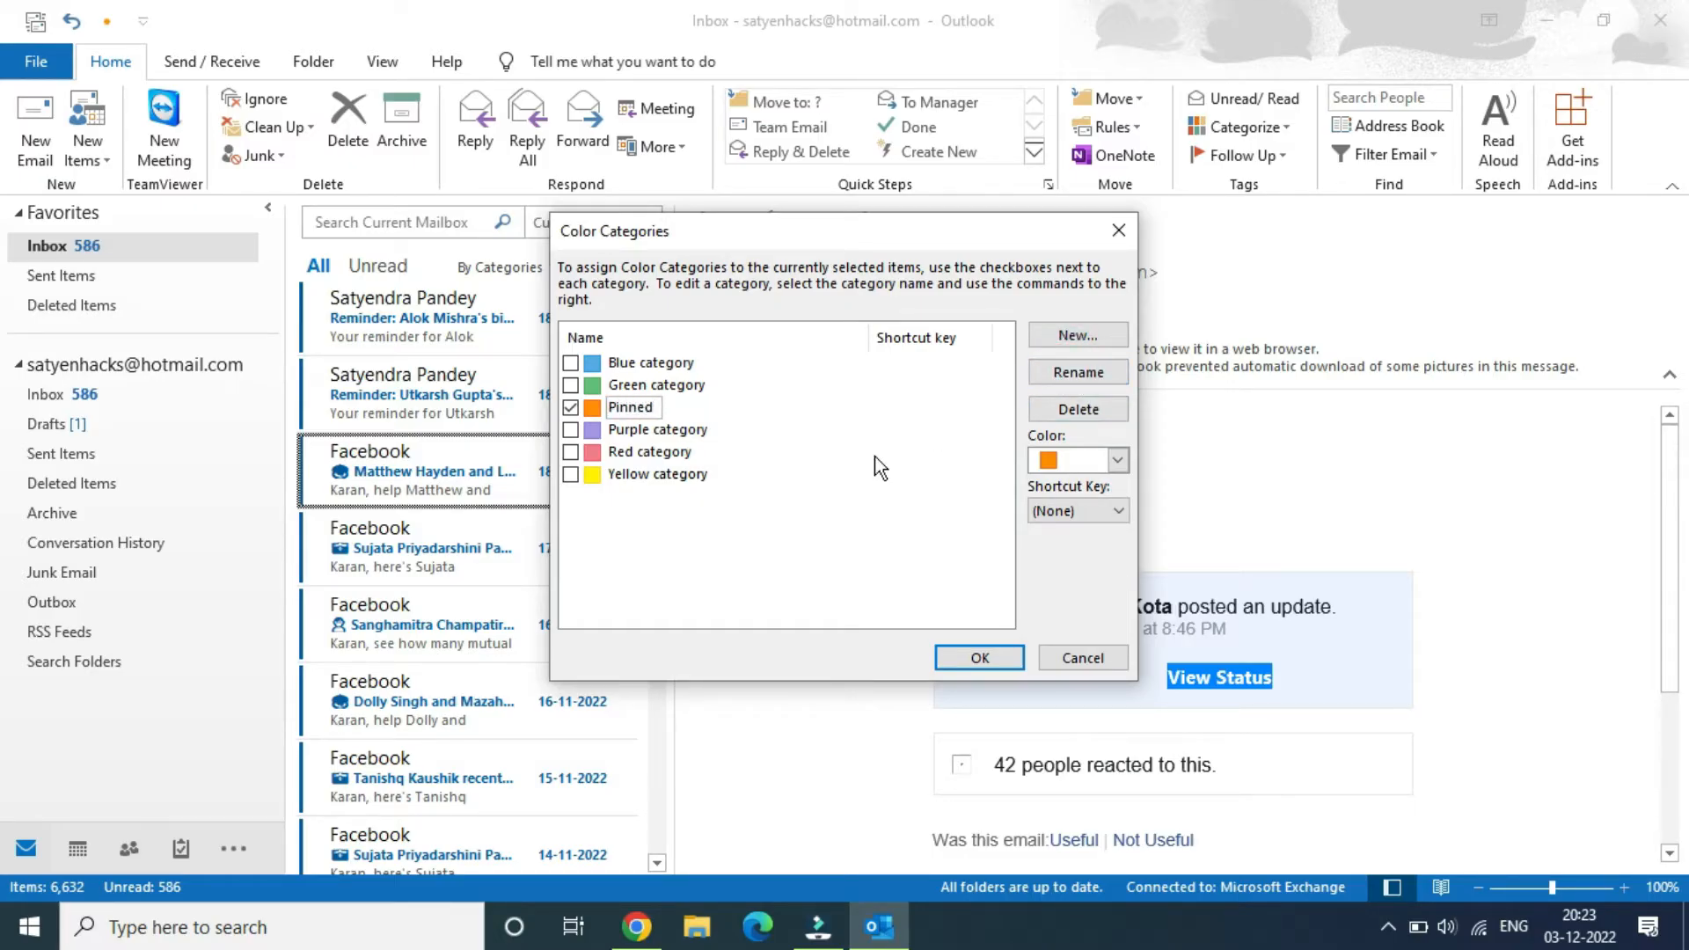
pyautogui.click(977, 656)
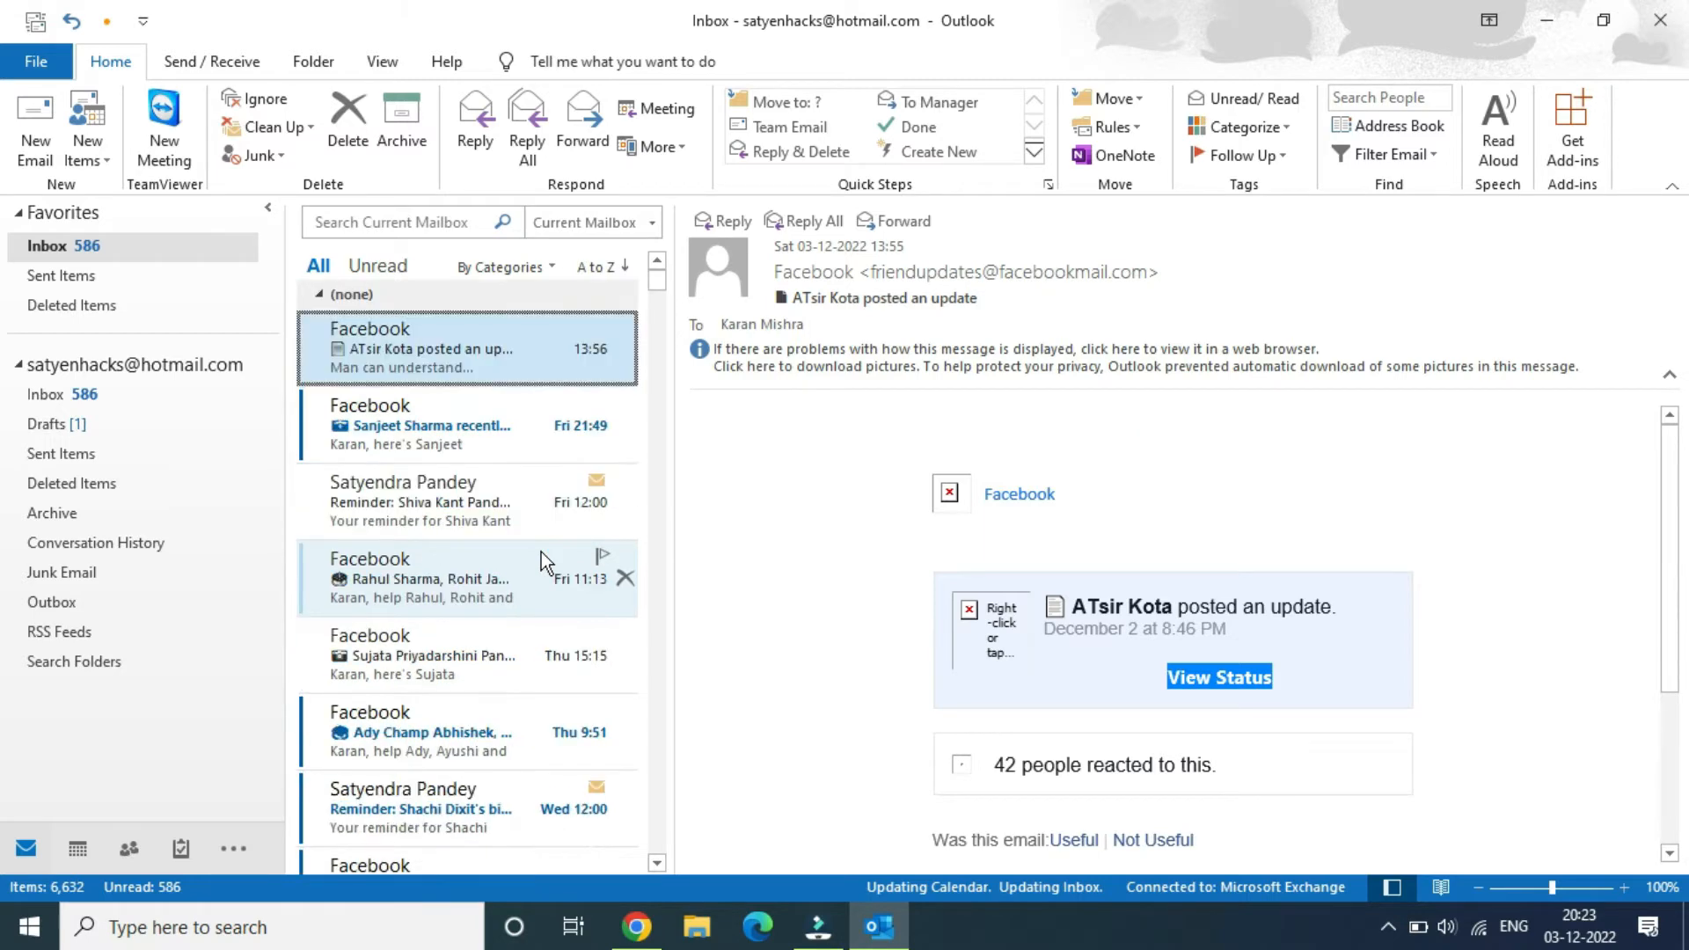
pyautogui.moveTo(507, 582)
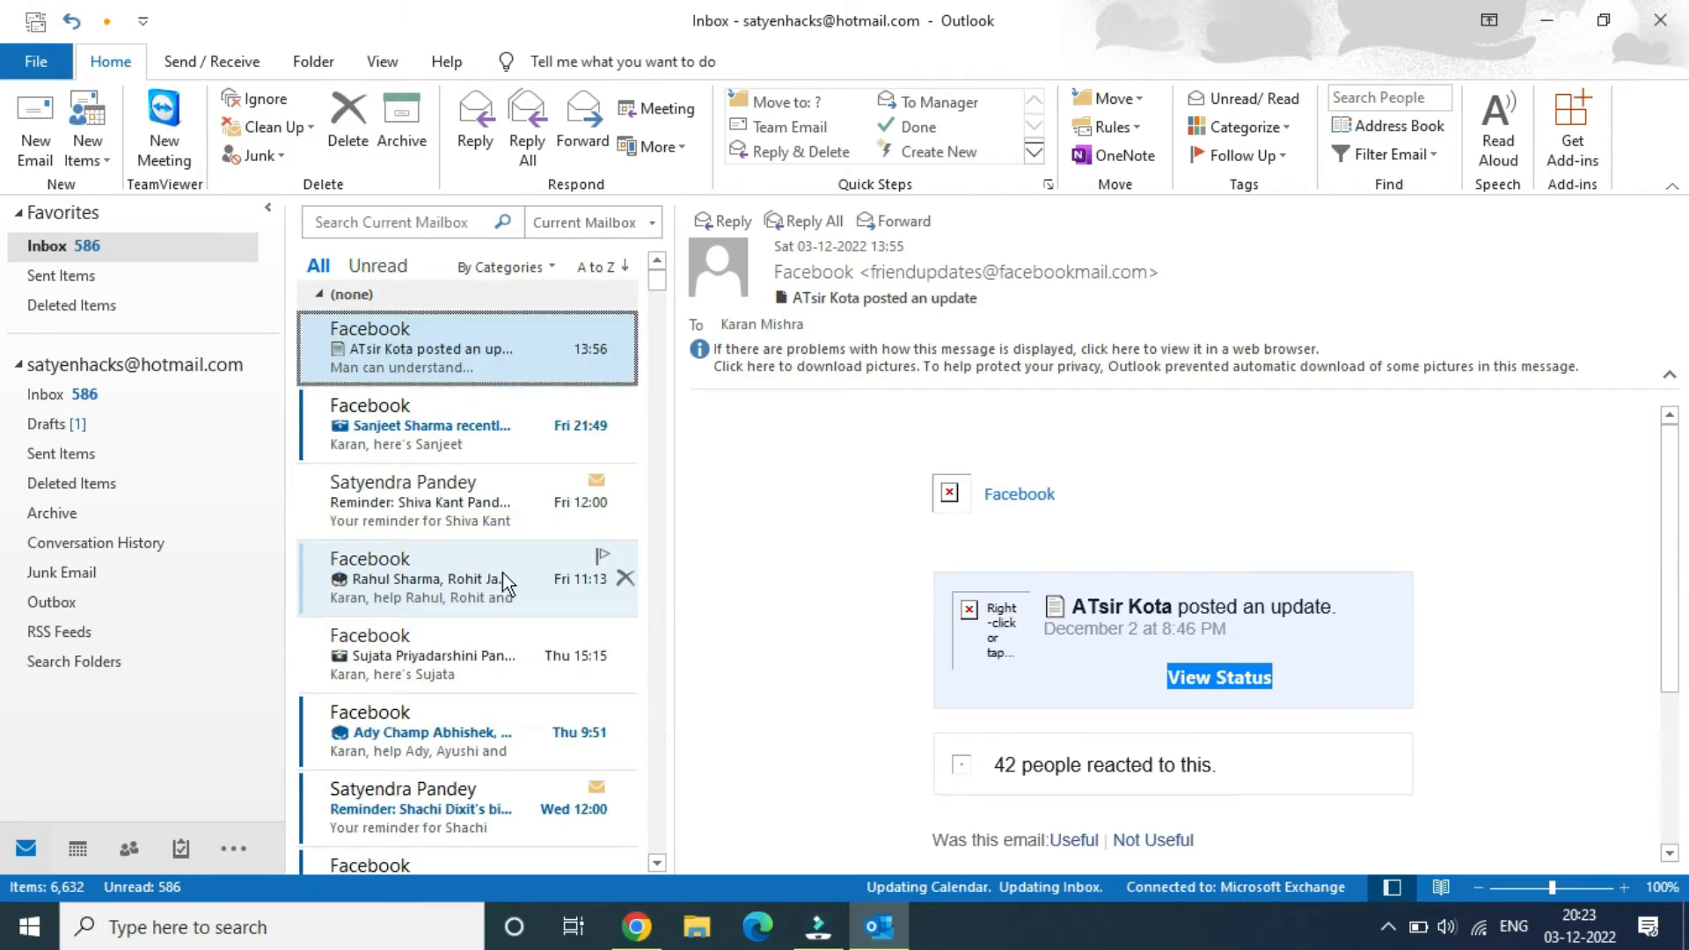
# Scroll the message list down to the older November emails around 19-11-2022.
pyautogui.scroll(-3)
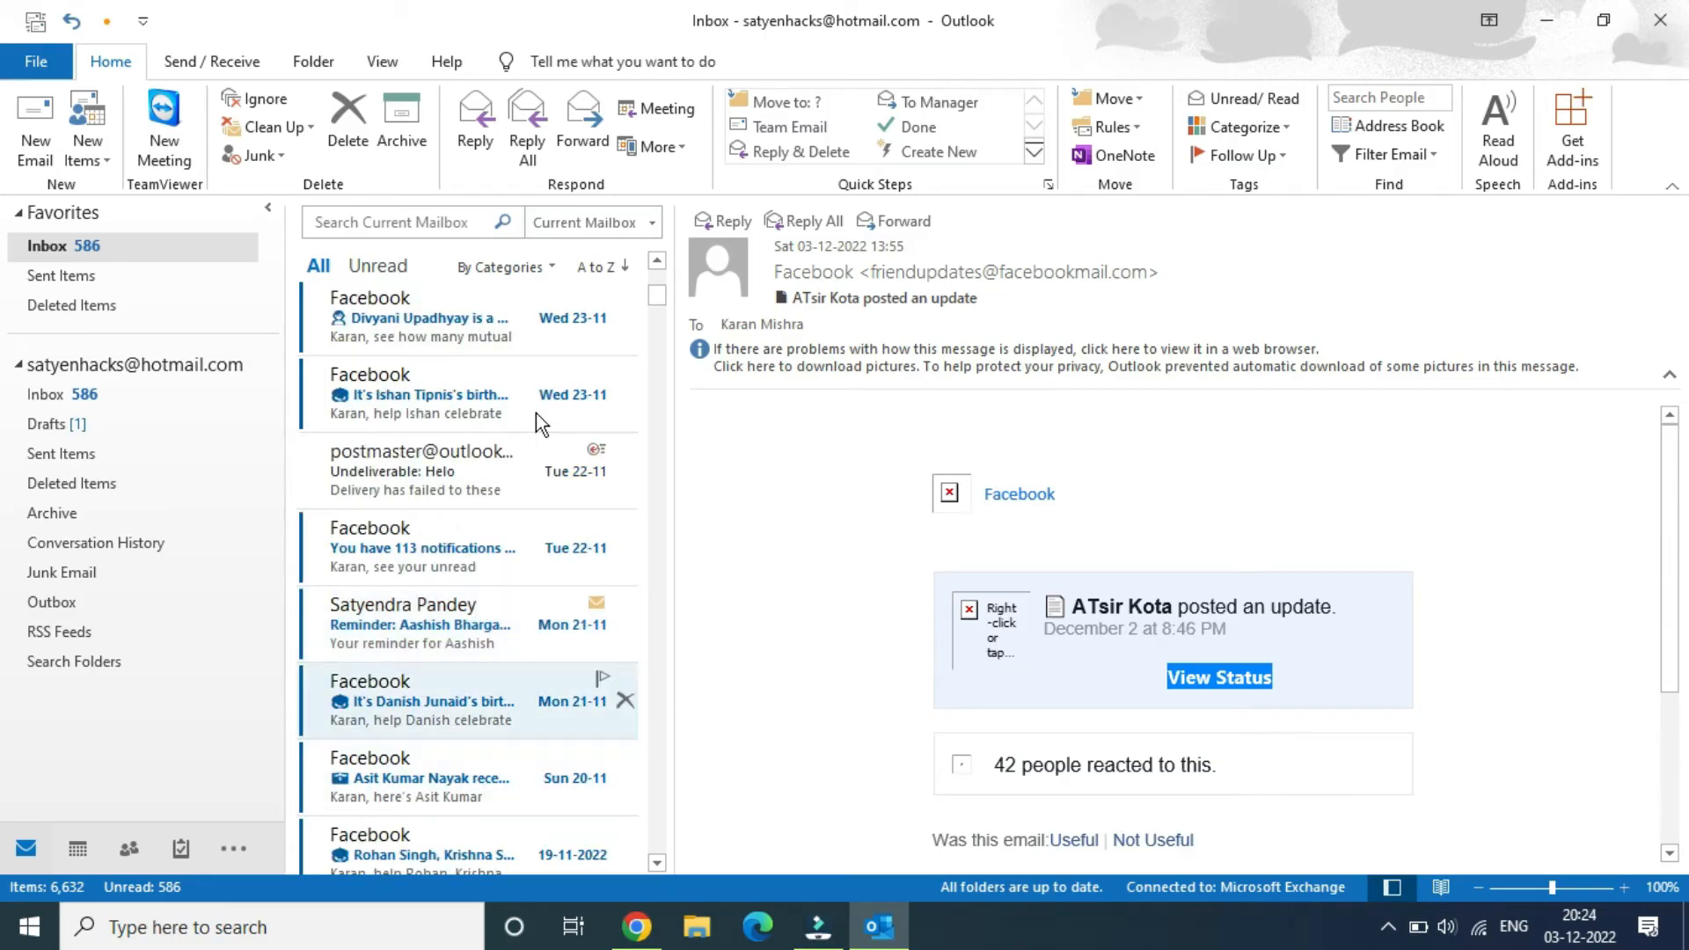
pyautogui.moveTo(469, 405)
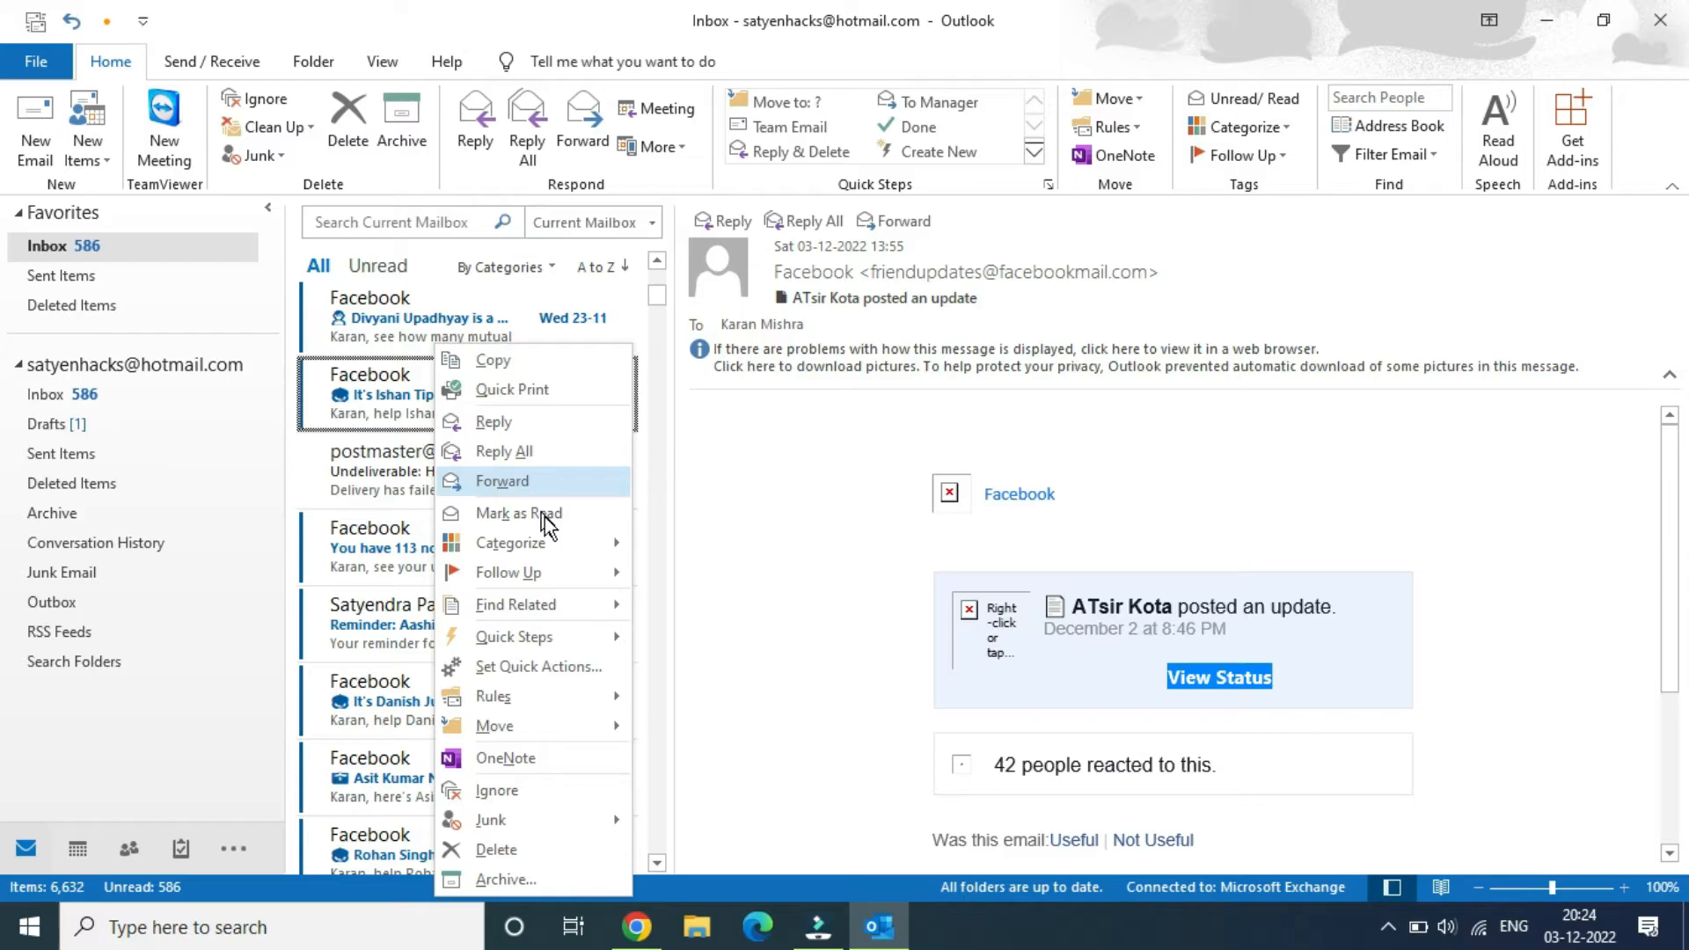
pyautogui.moveTo(510, 542)
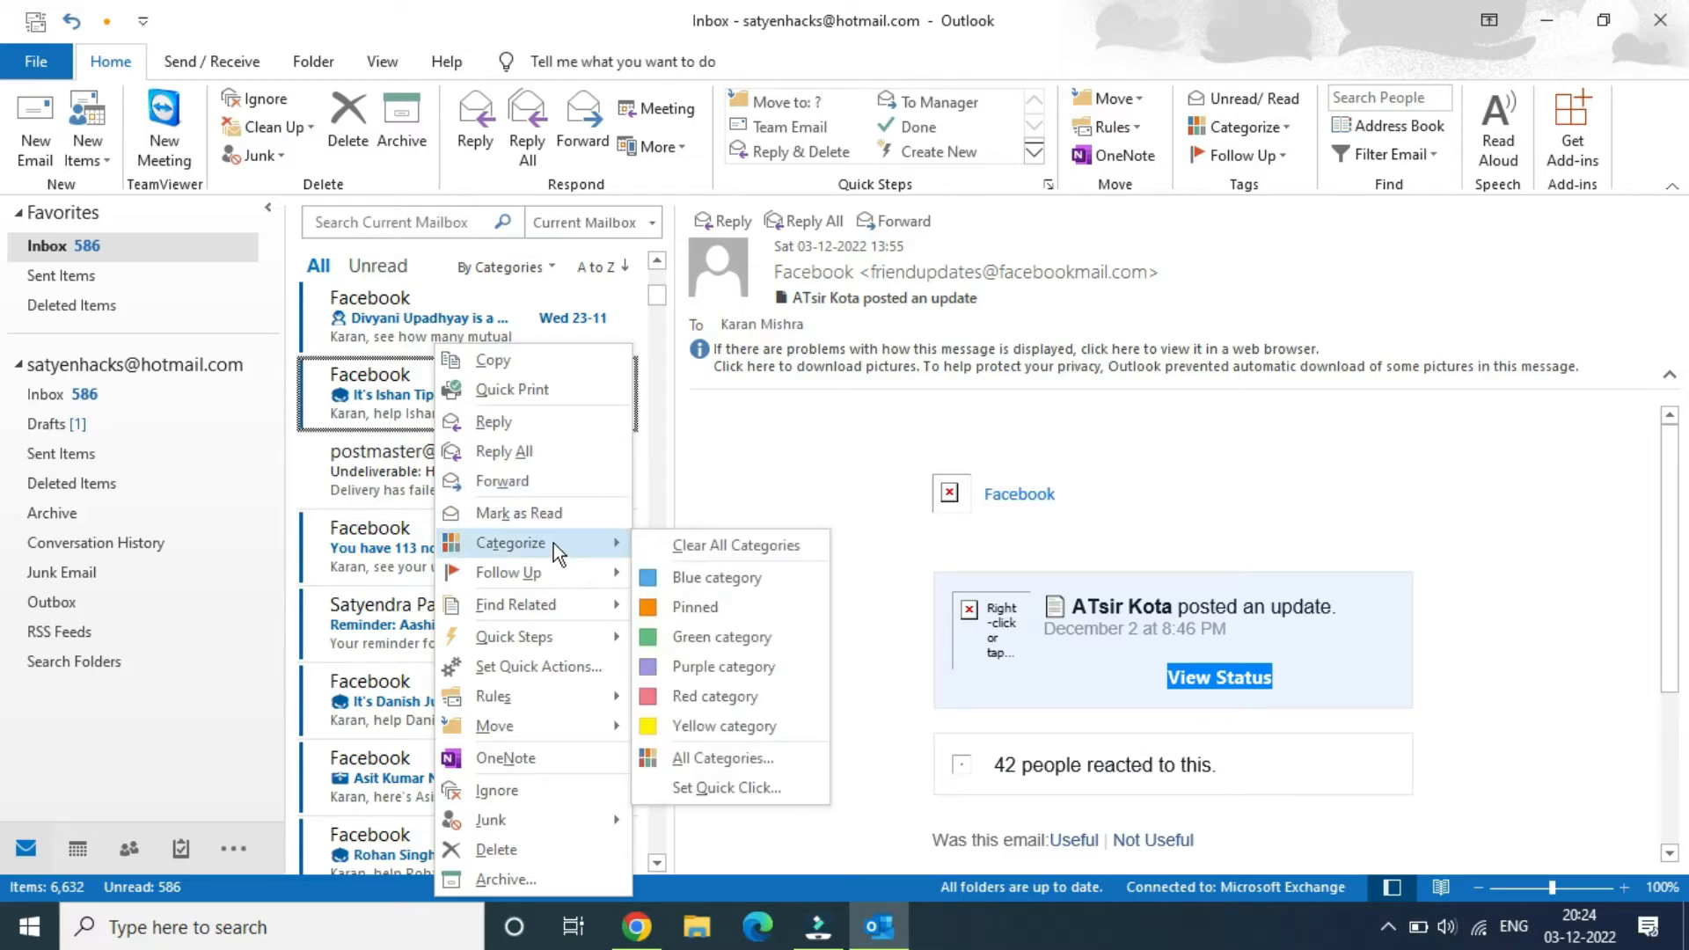
pyautogui.moveTo(721, 607)
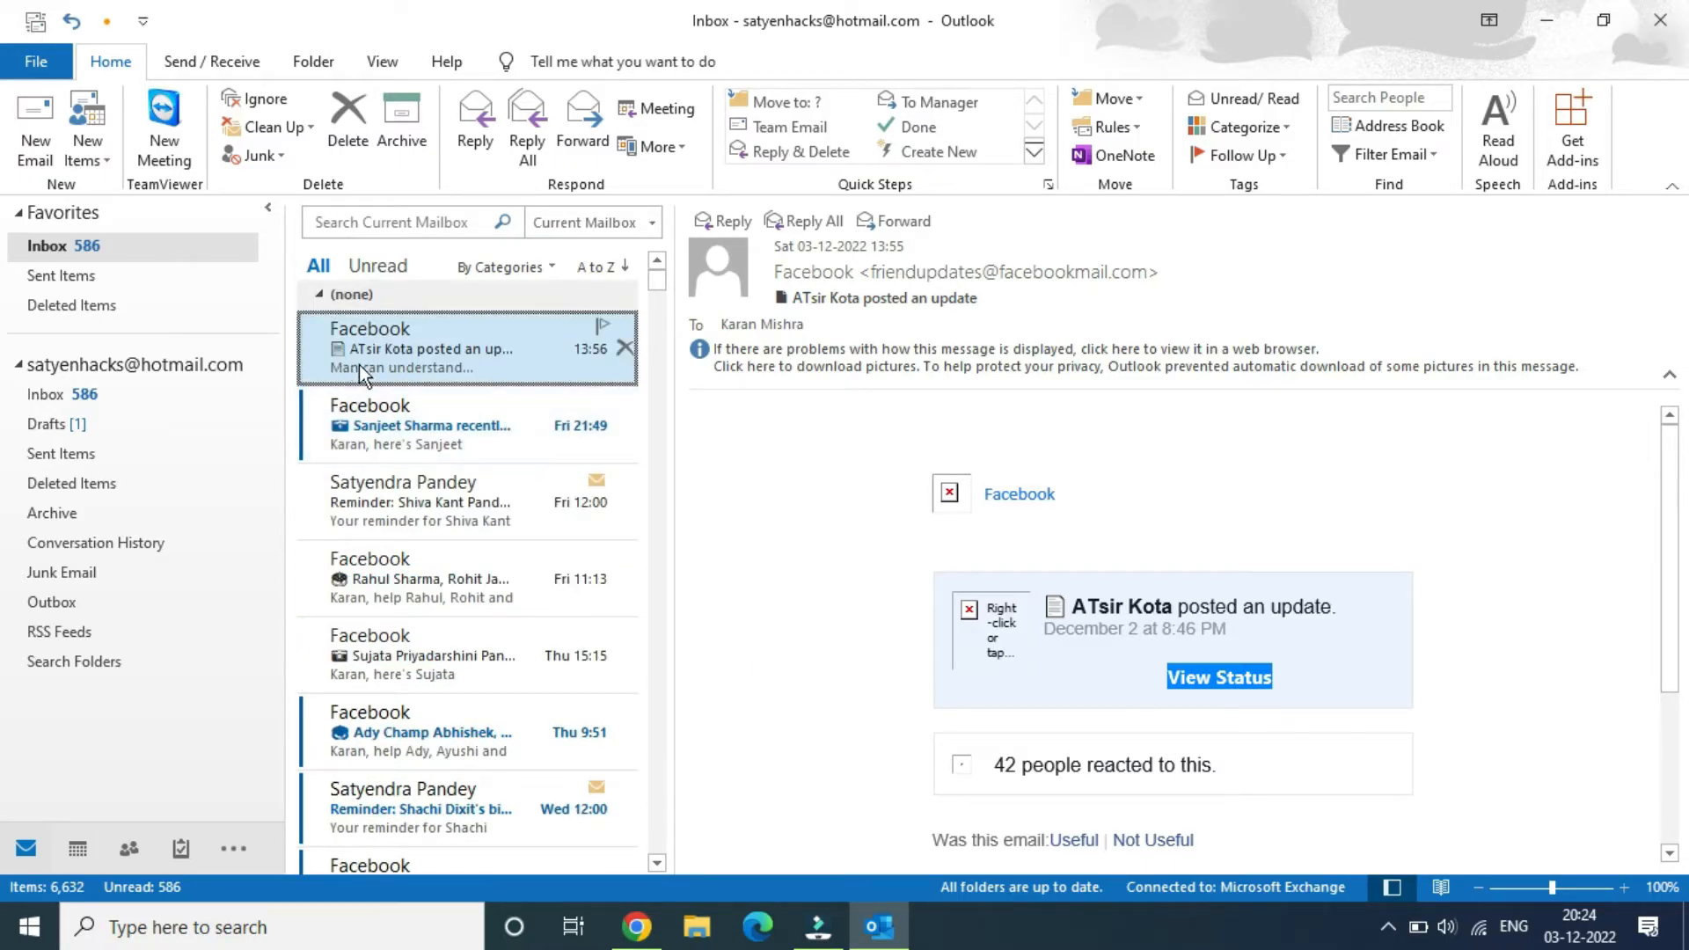
pyautogui.moveTo(457, 373)
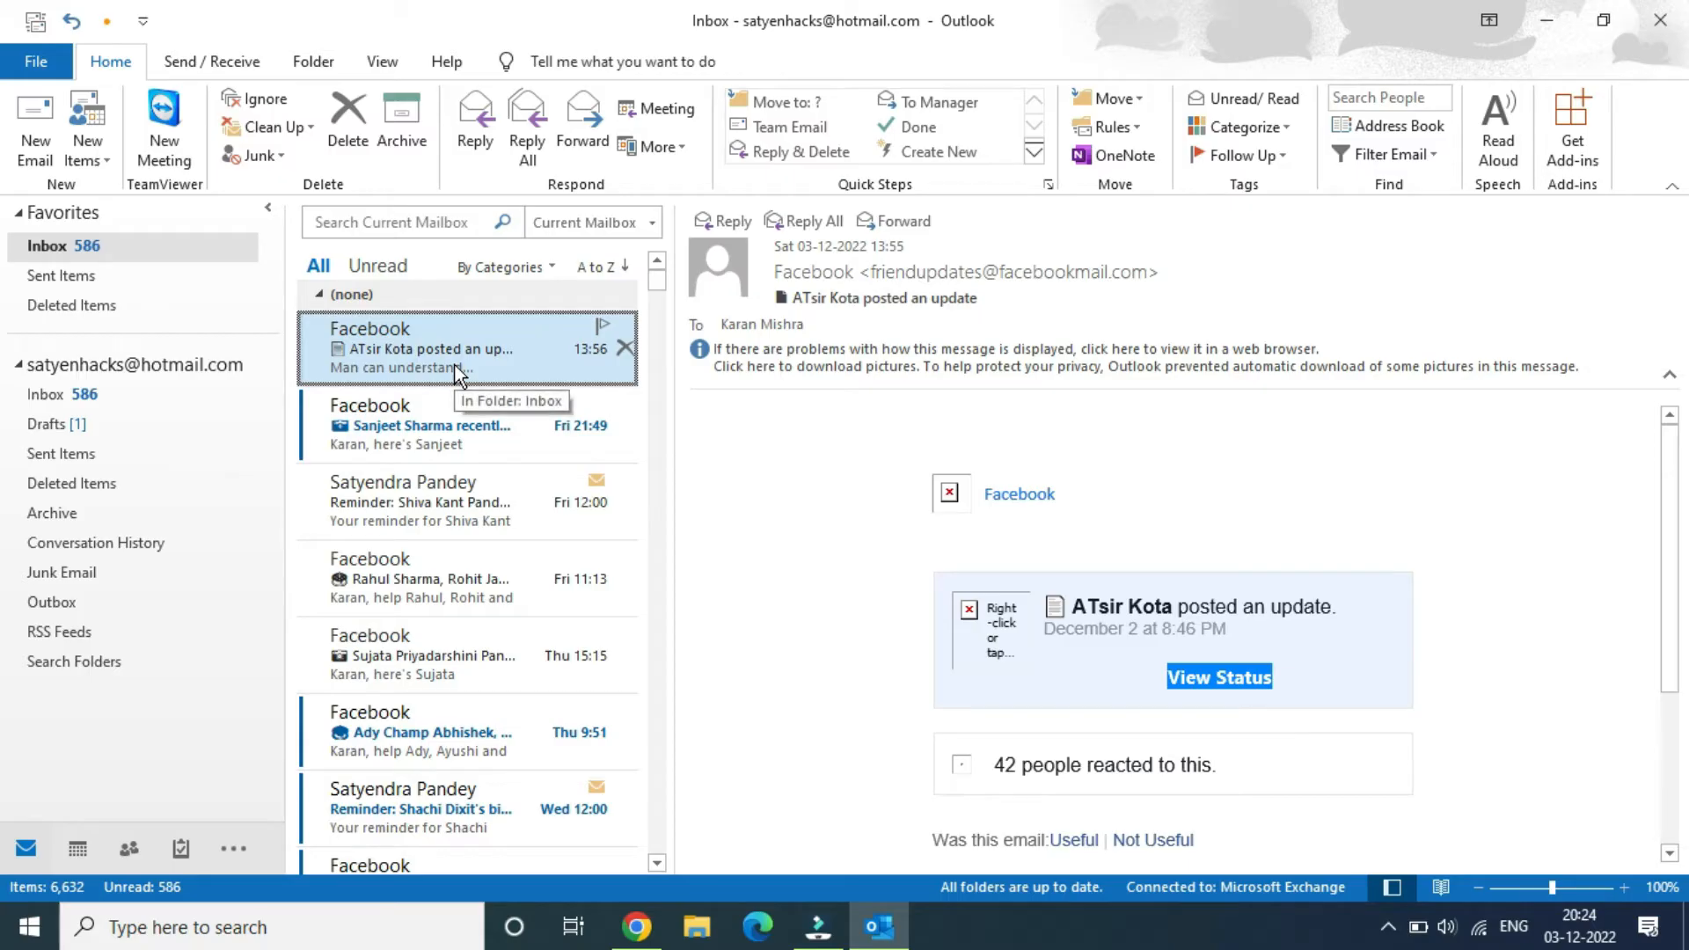
pyautogui.moveTo(523, 284)
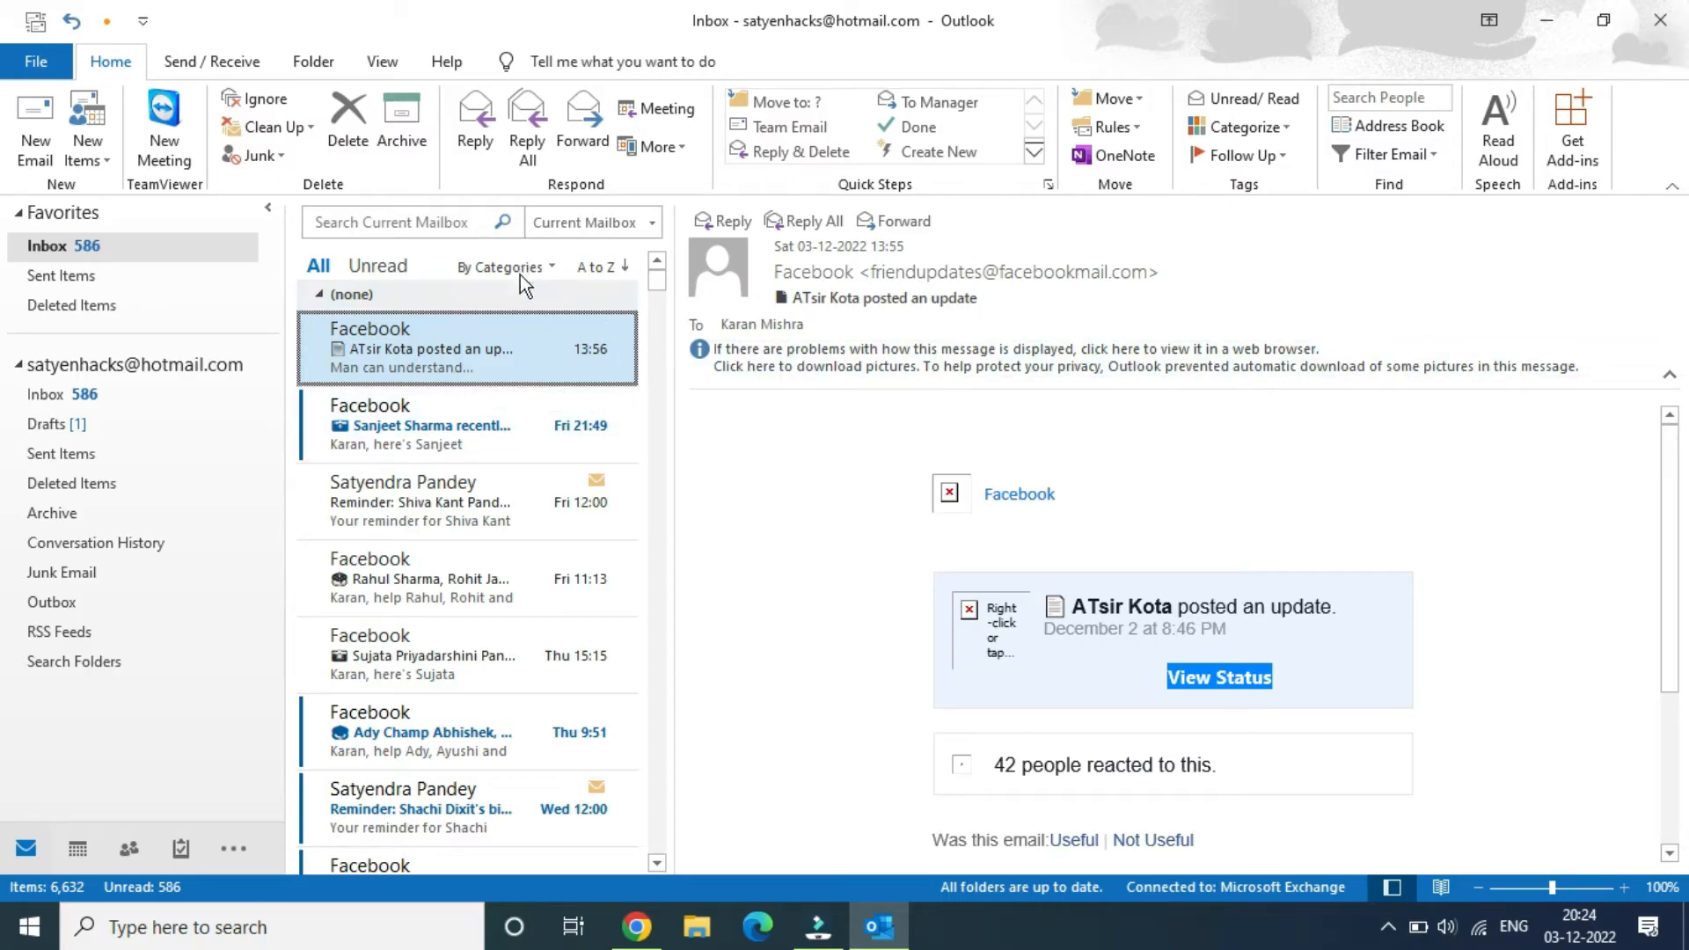
pyautogui.moveTo(574, 266)
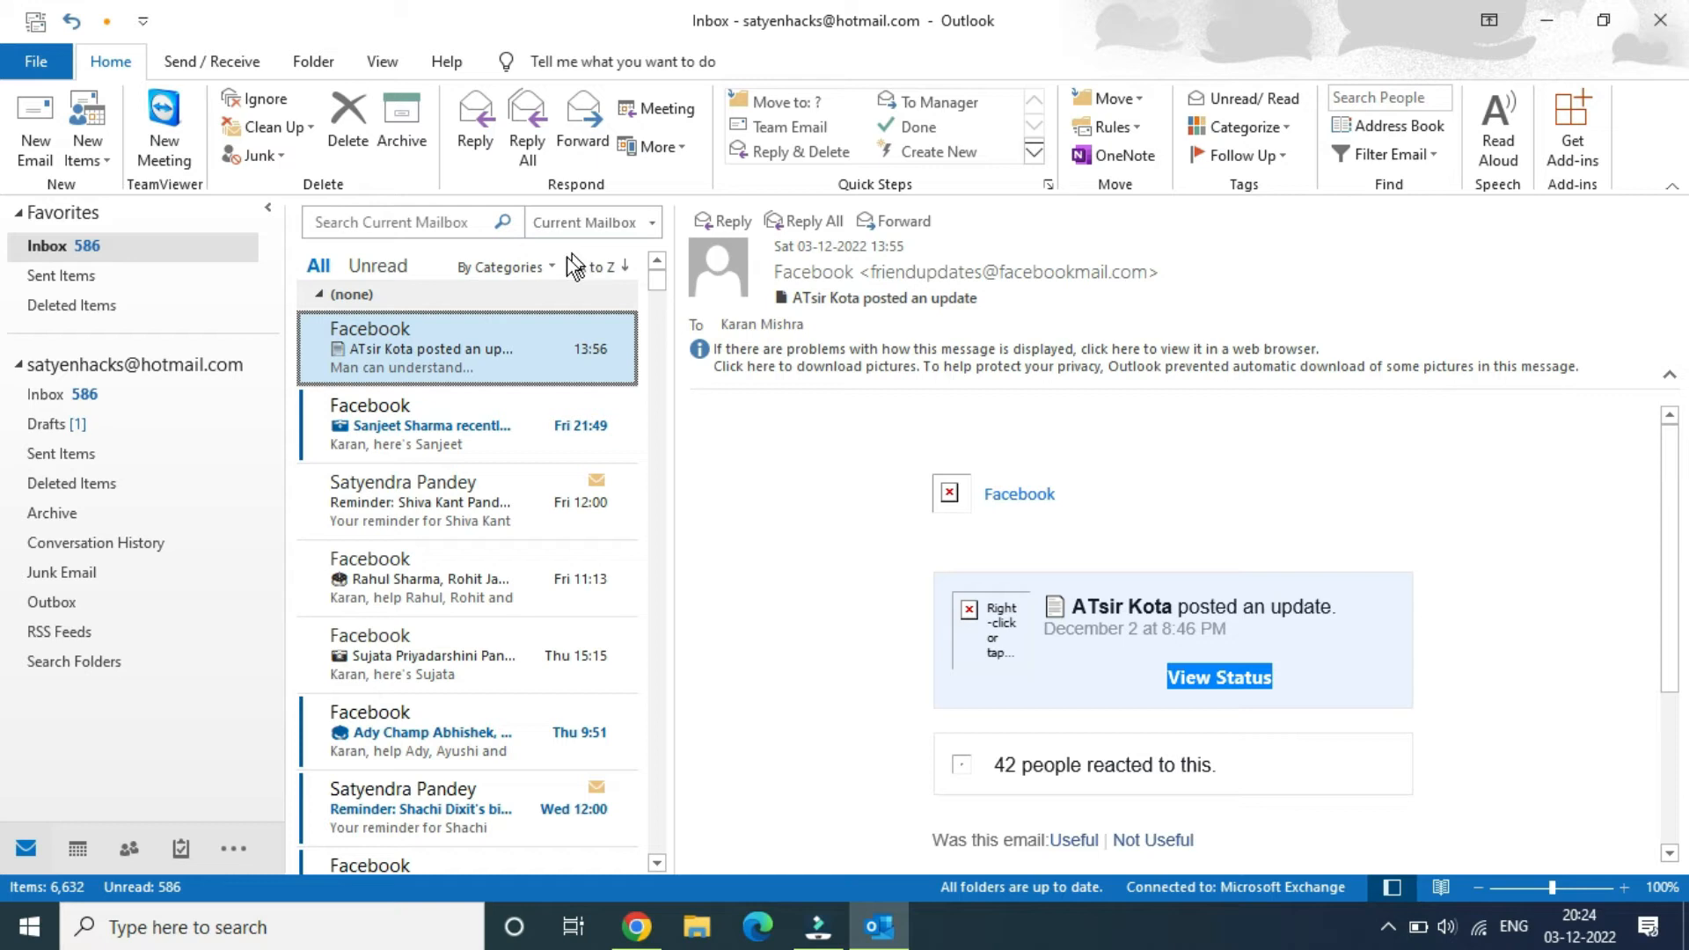
pyautogui.click(599, 266)
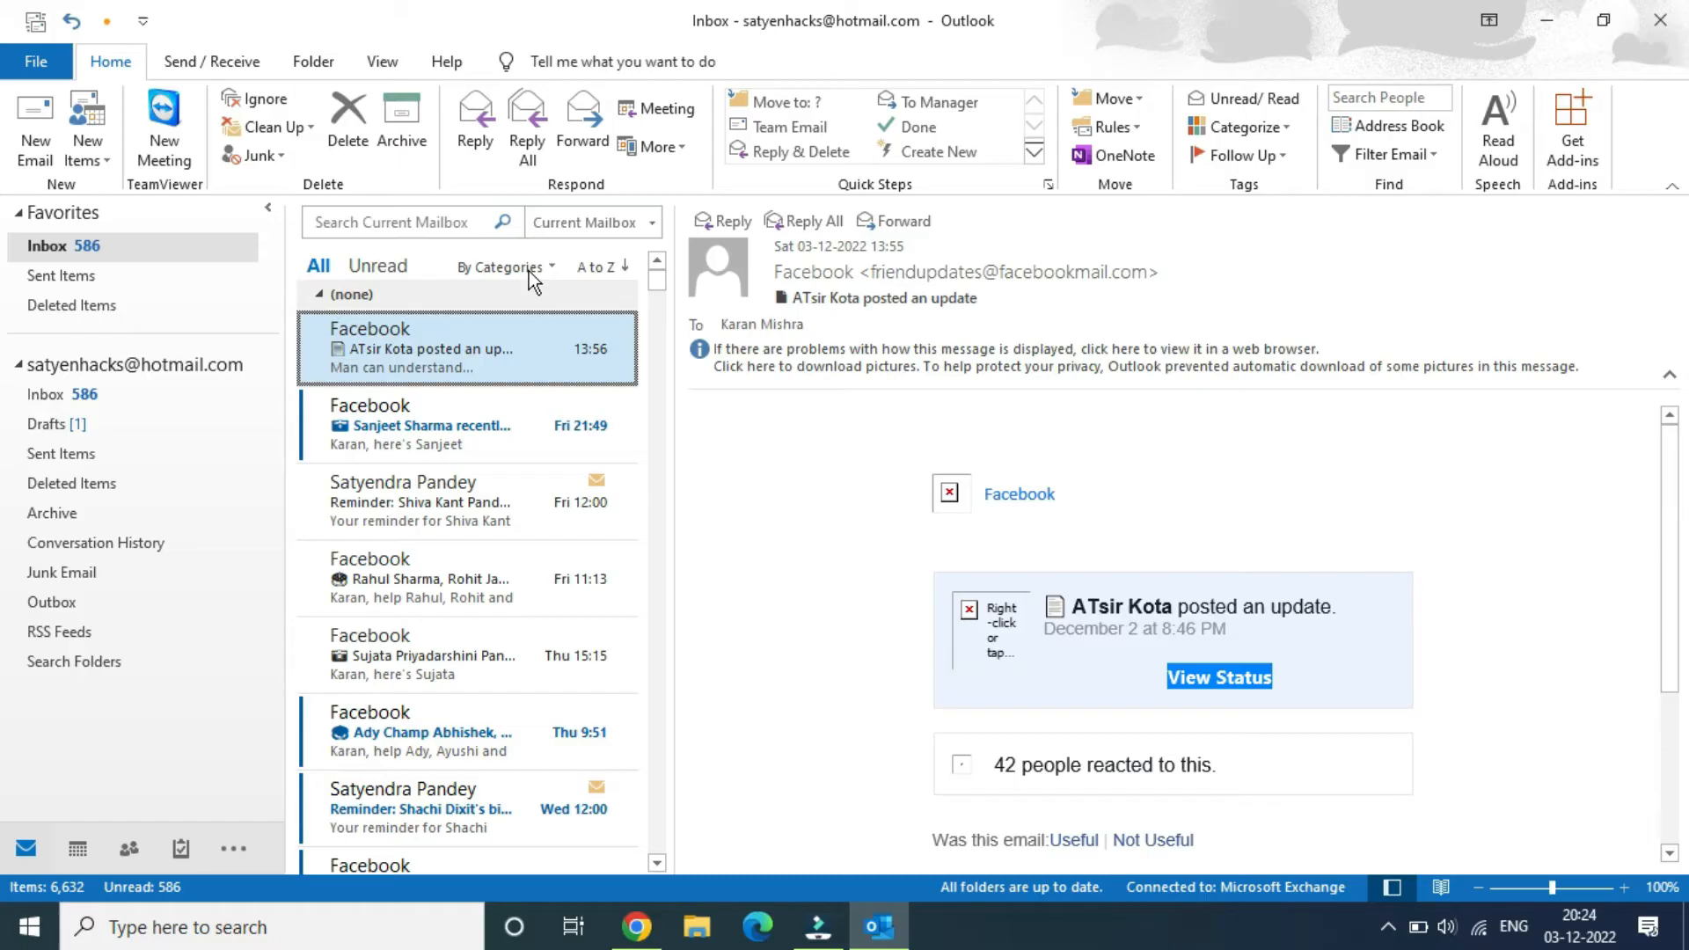
pyautogui.click(502, 265)
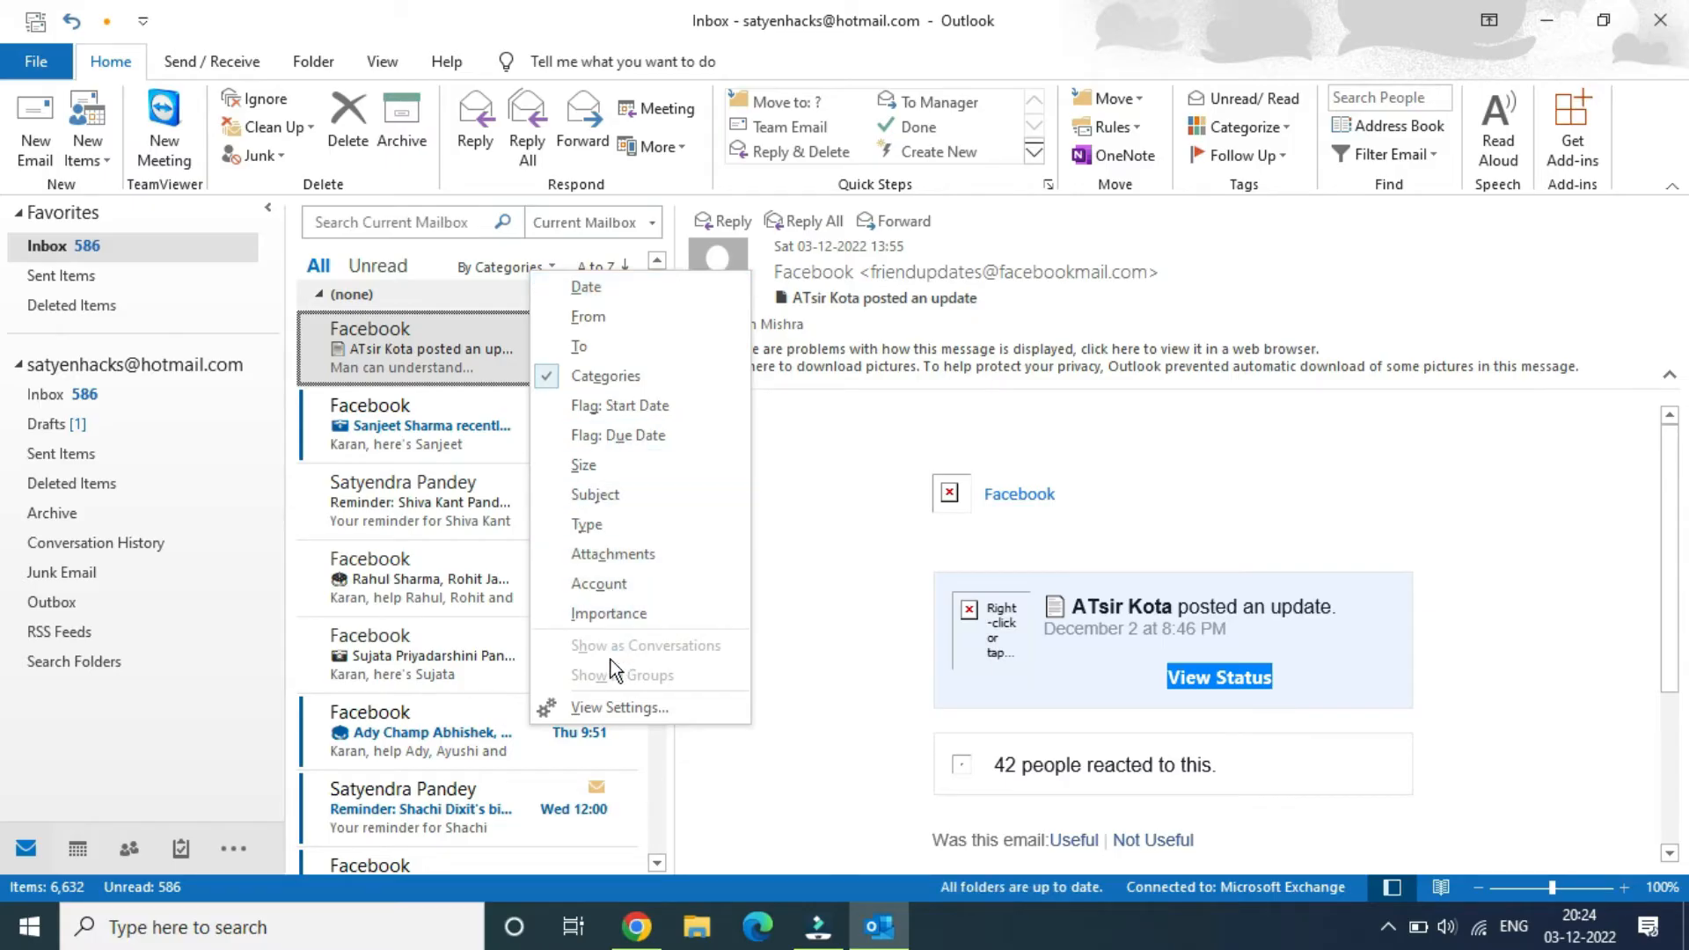
pyautogui.moveTo(614, 707)
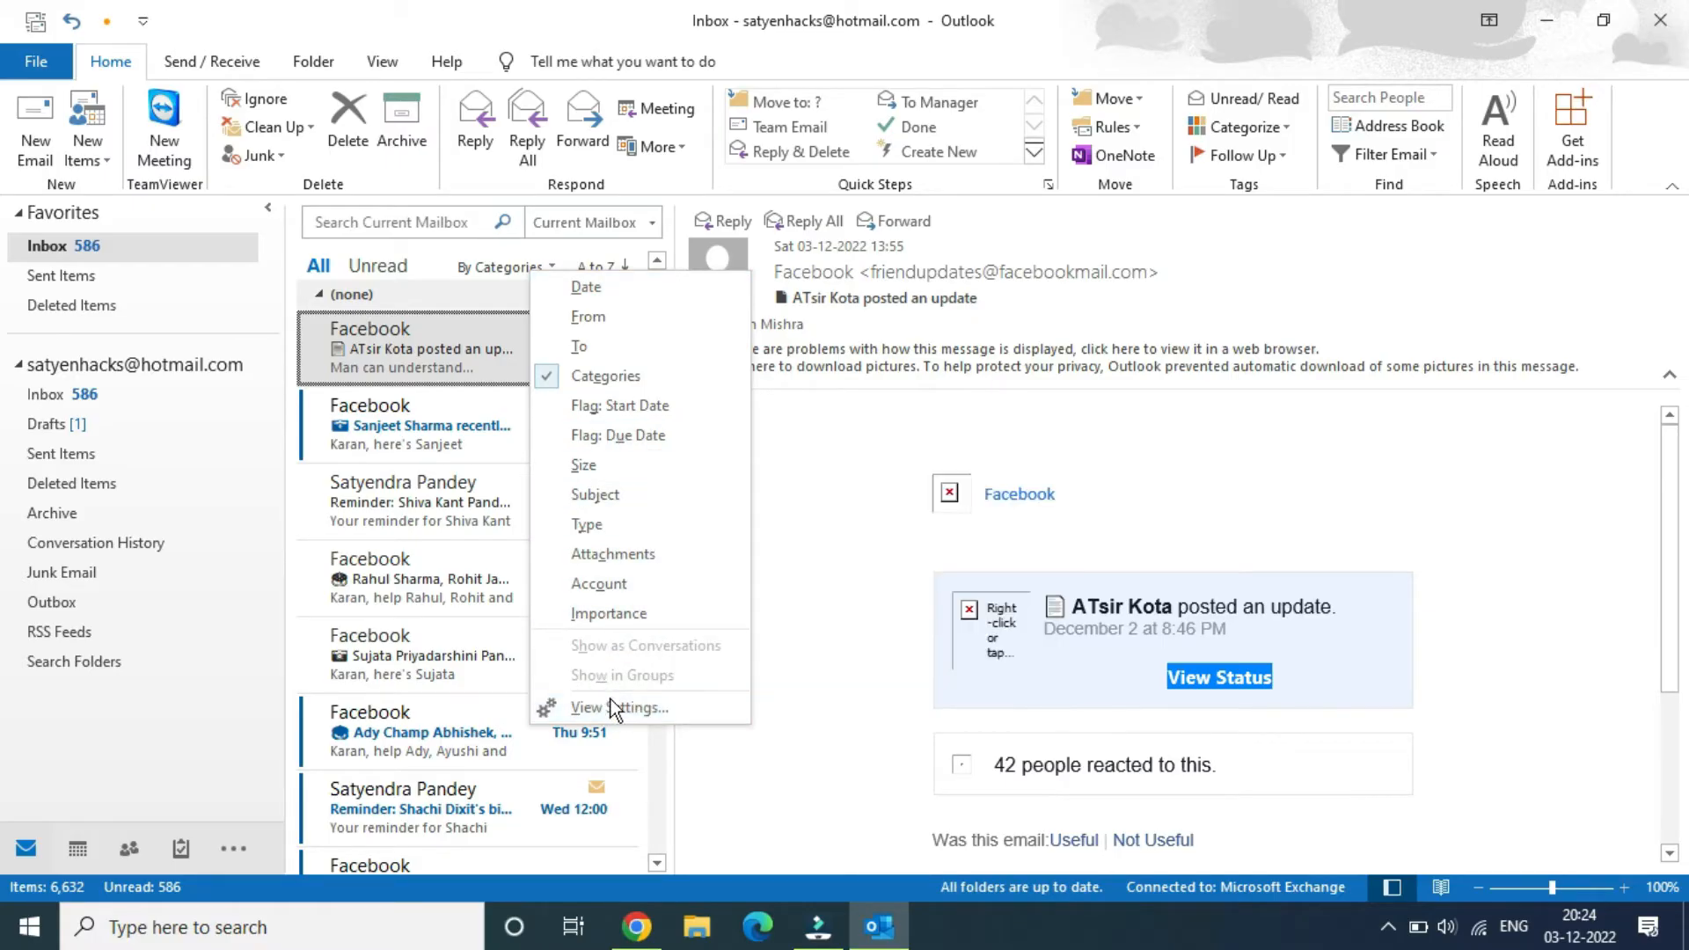
pyautogui.click(501, 266)
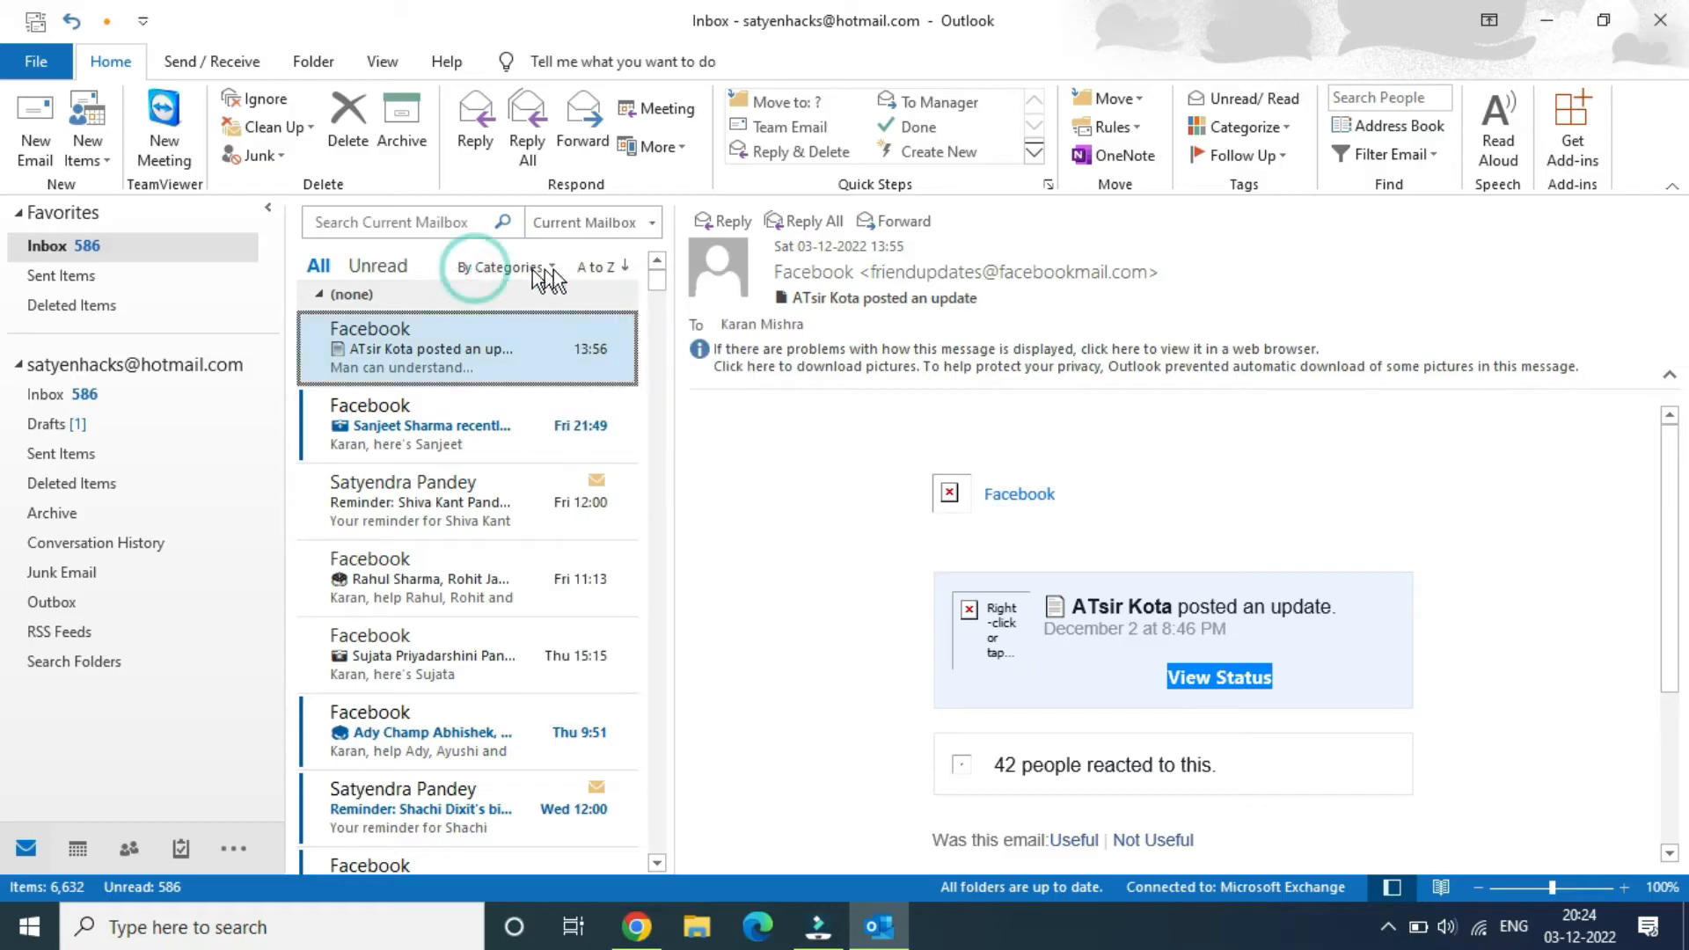
pyautogui.click(507, 266)
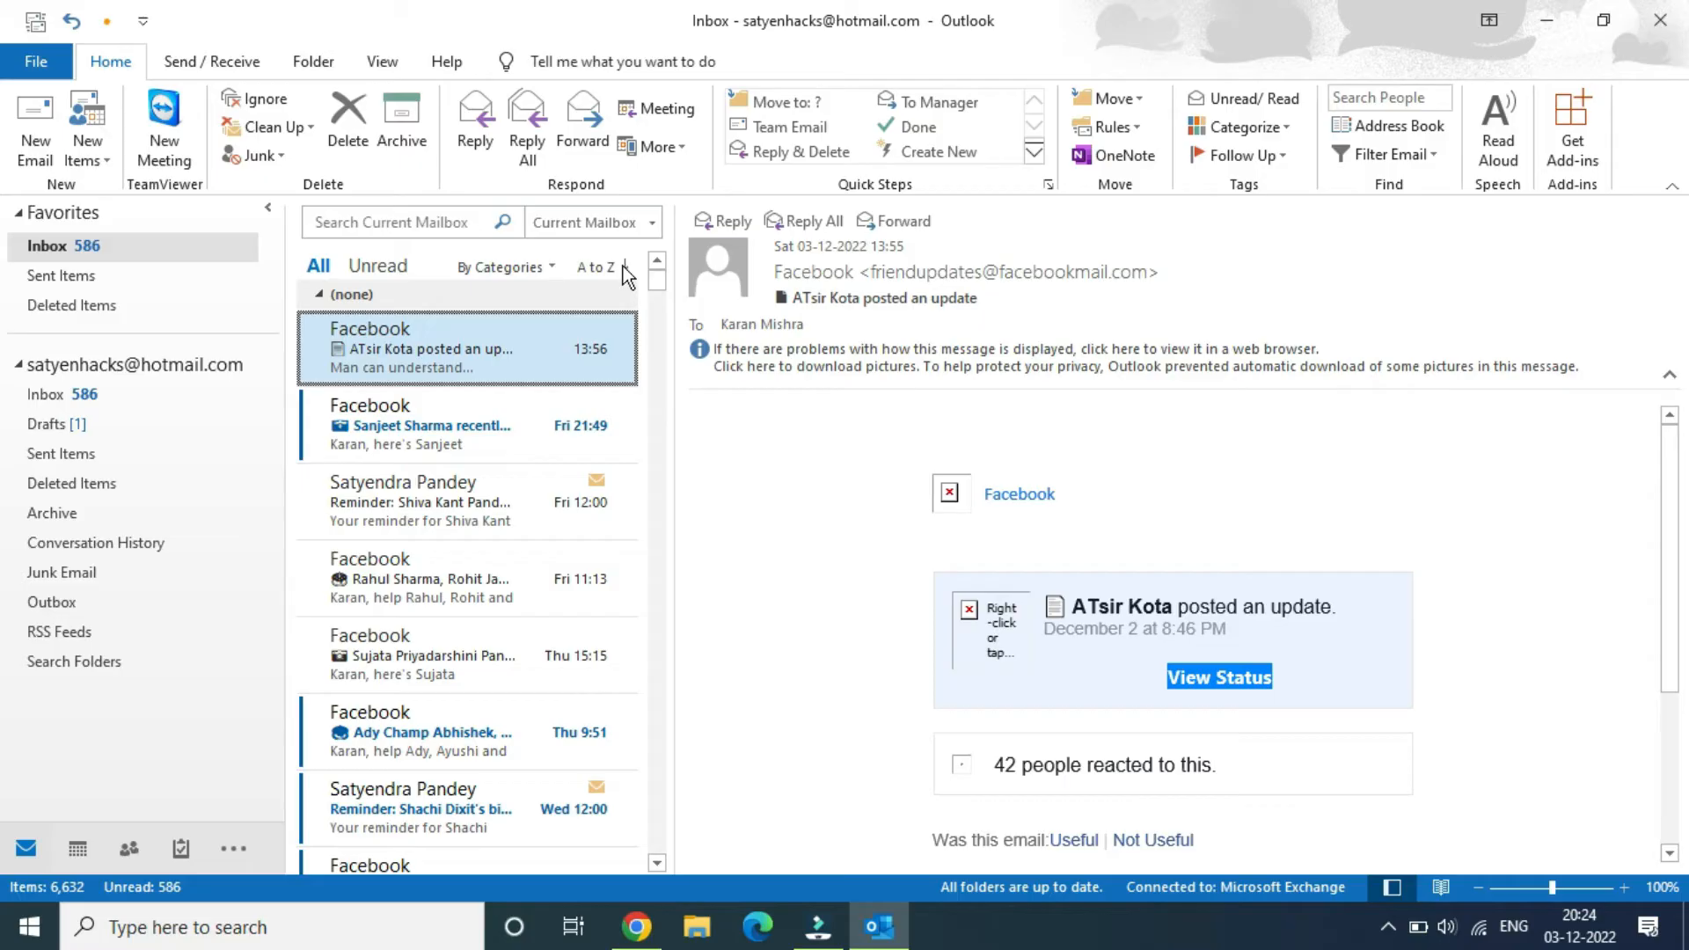
# Switch the category sort to Z to A so Pinned is on top, and select its first birthday email.
pyautogui.click(626, 265)
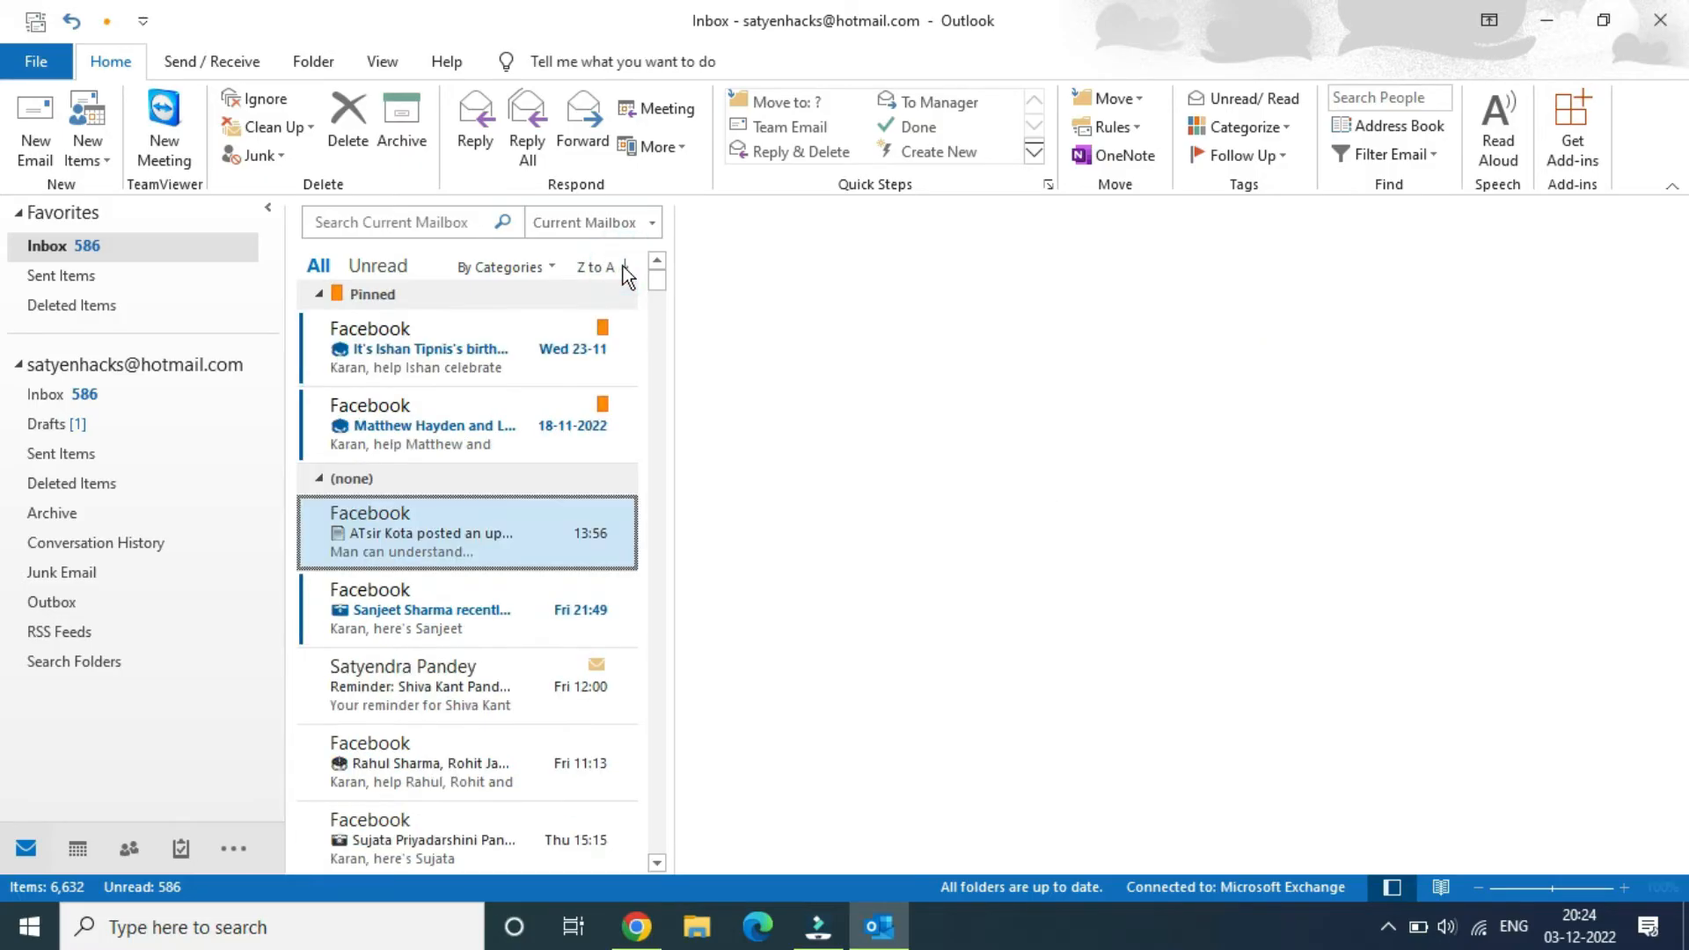
pyautogui.click(466, 531)
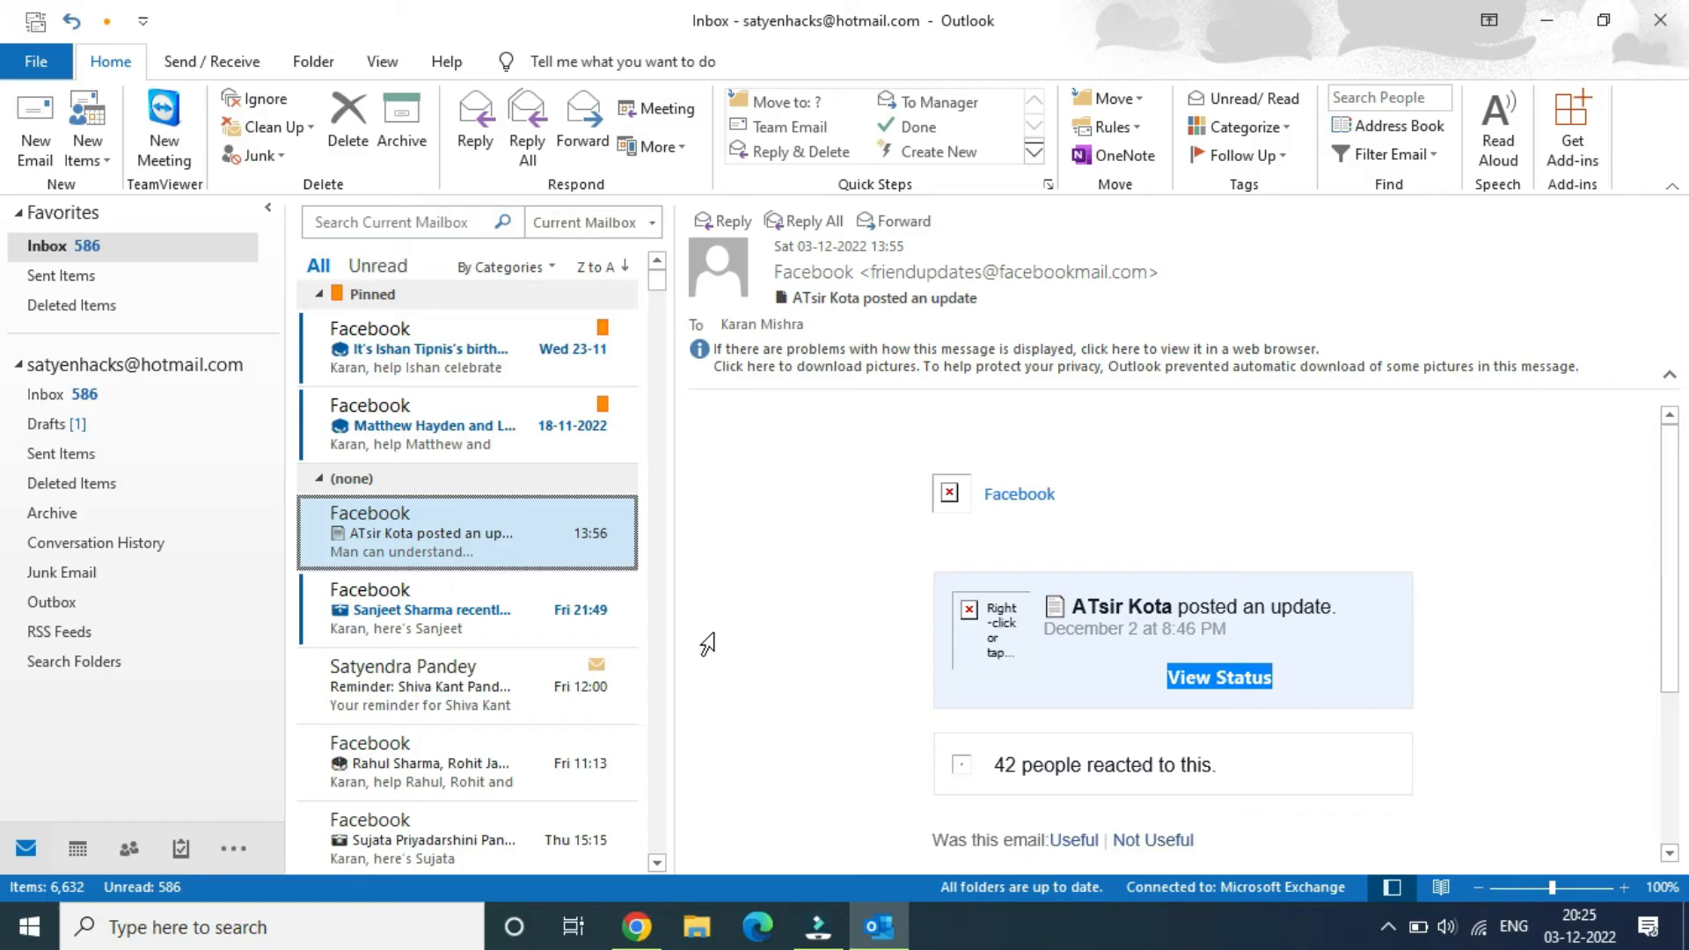
pyautogui.moveTo(496, 424)
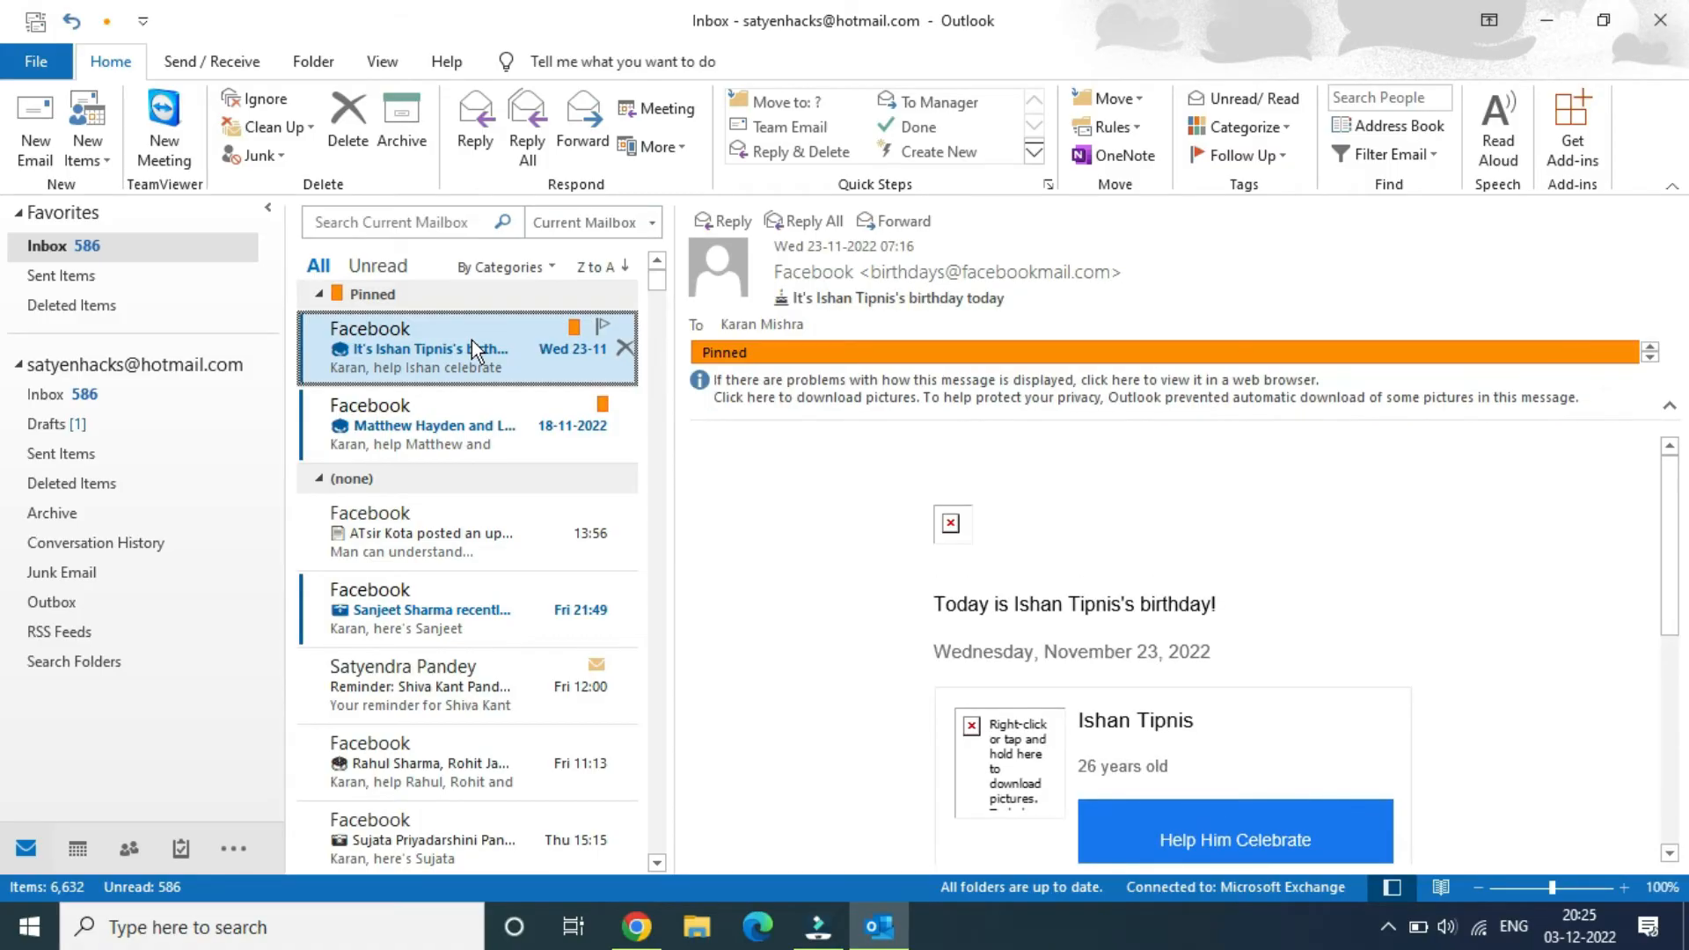
pyautogui.rightClick(431, 347)
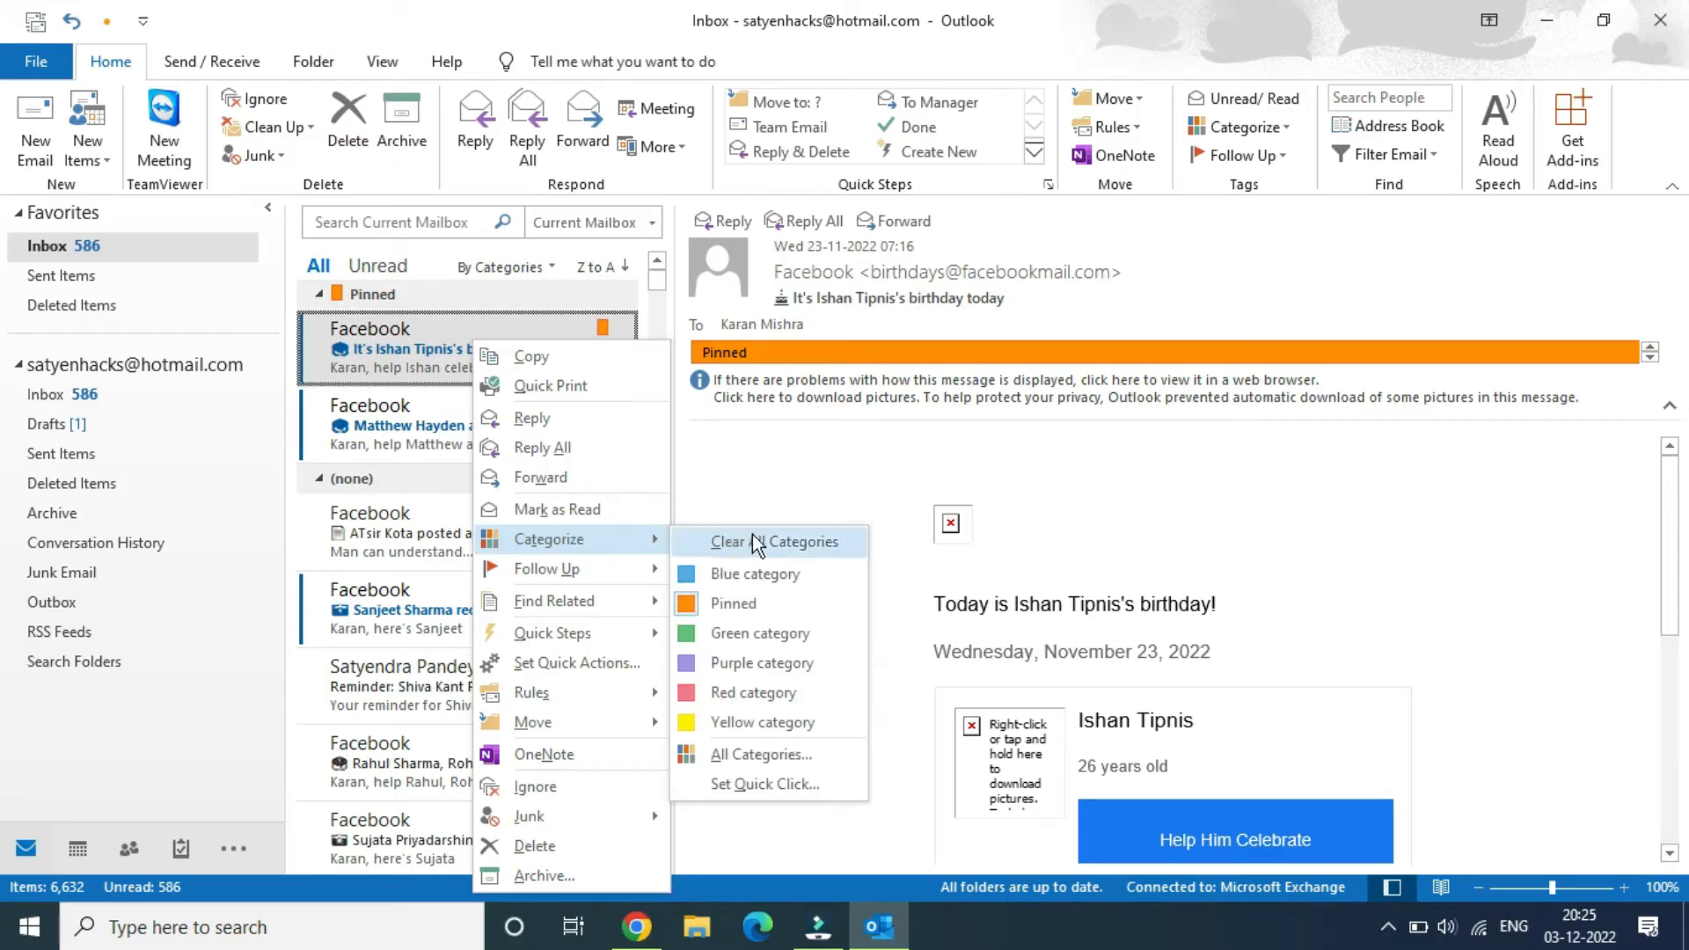
pyautogui.moveTo(813, 549)
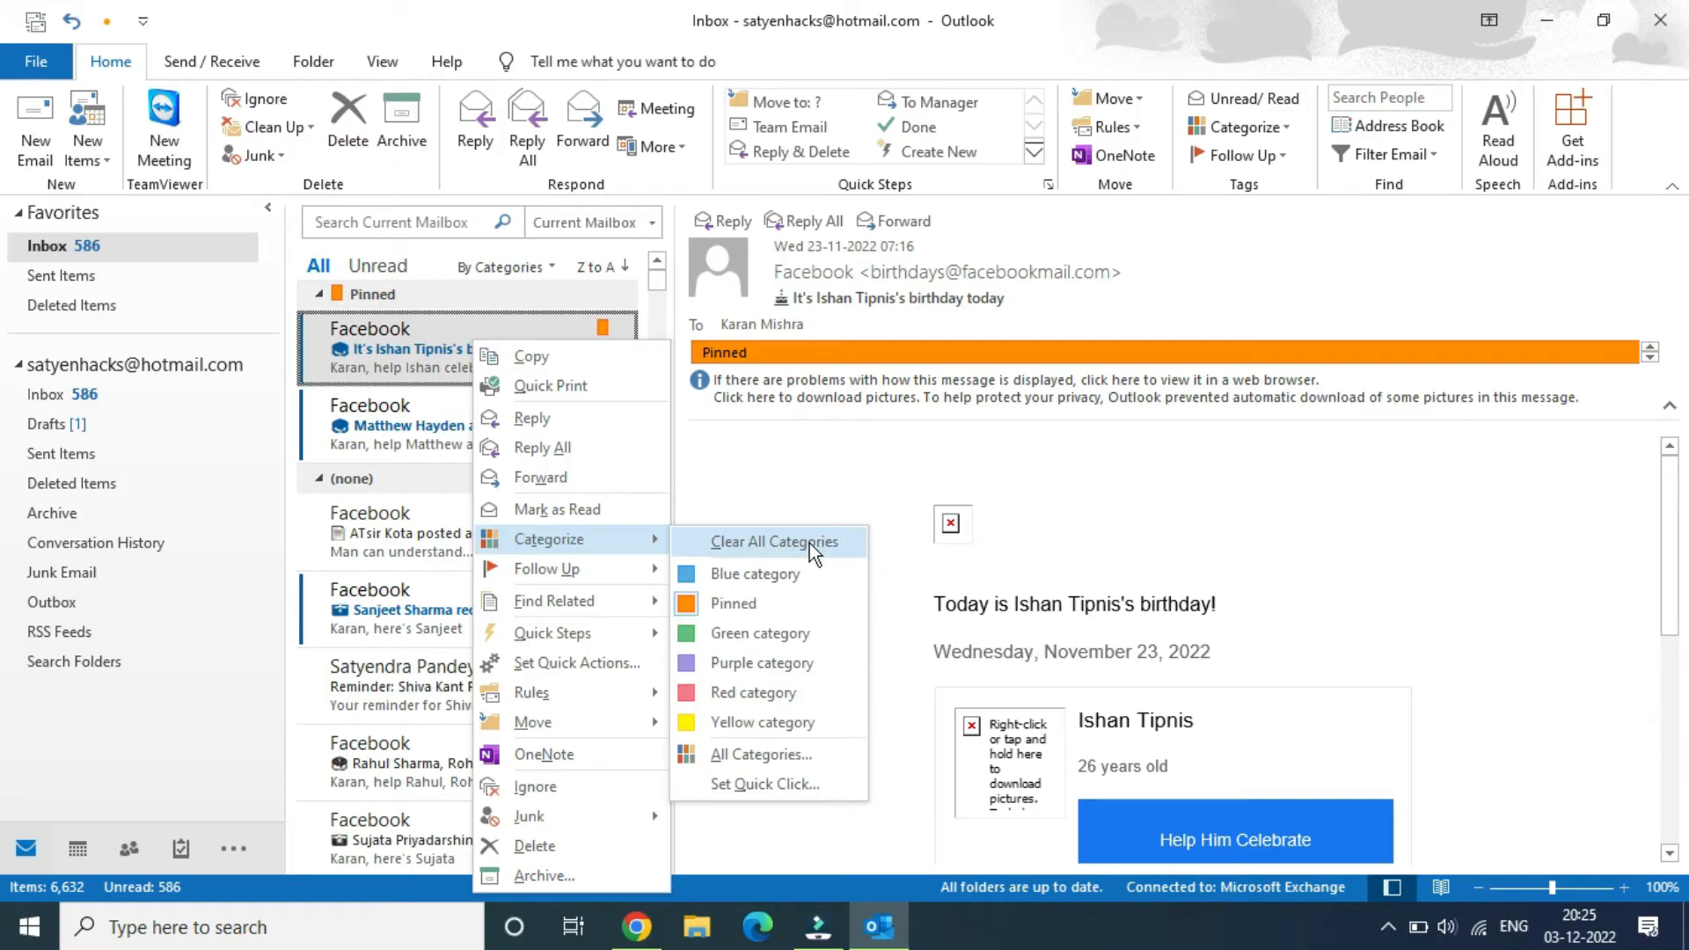
pyautogui.click(775, 540)
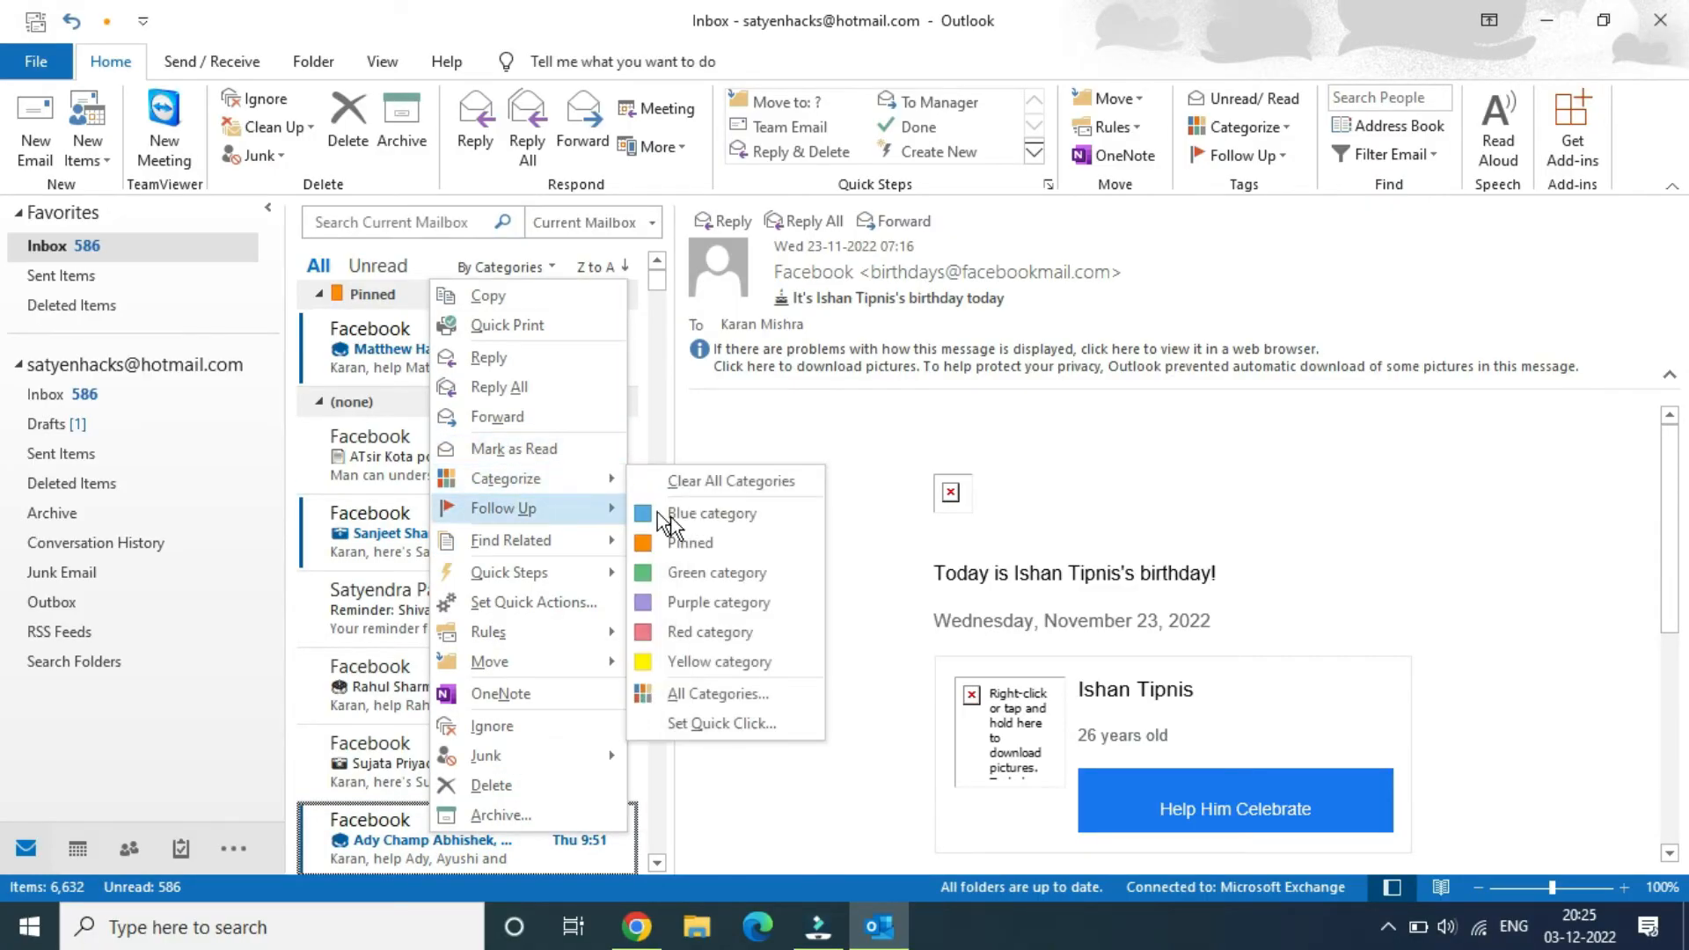
pyautogui.click(710, 553)
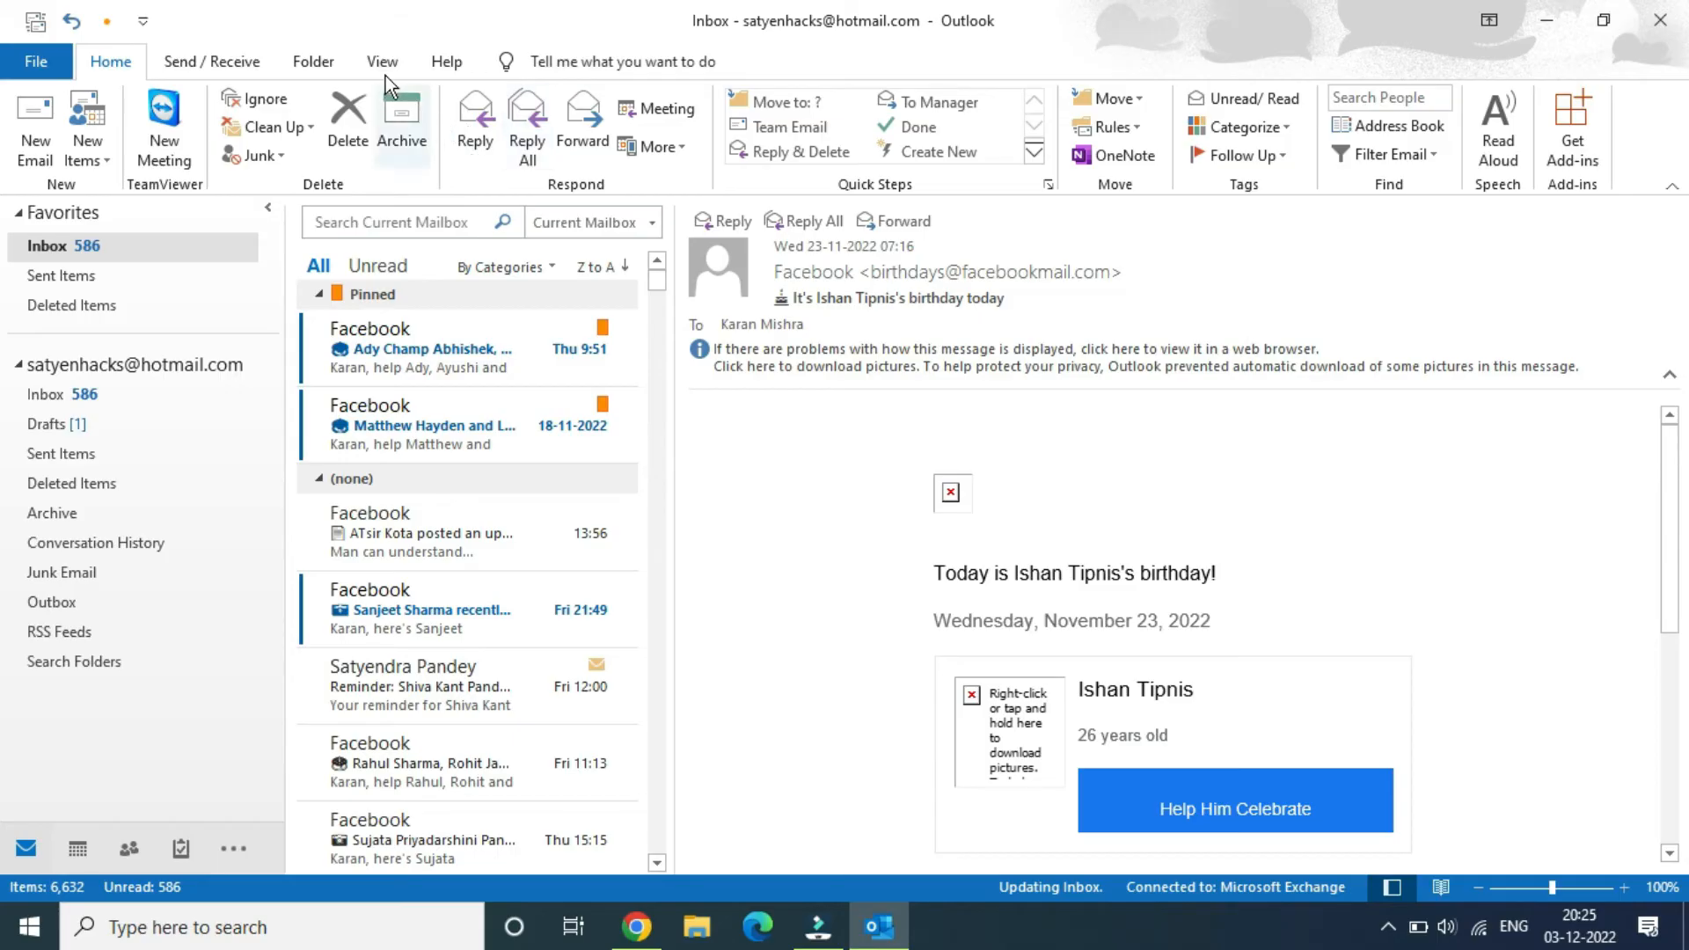
# From the View ribbon, show the To-Do Bar's Tasks list beside the reading pane.
pyautogui.click(381, 61)
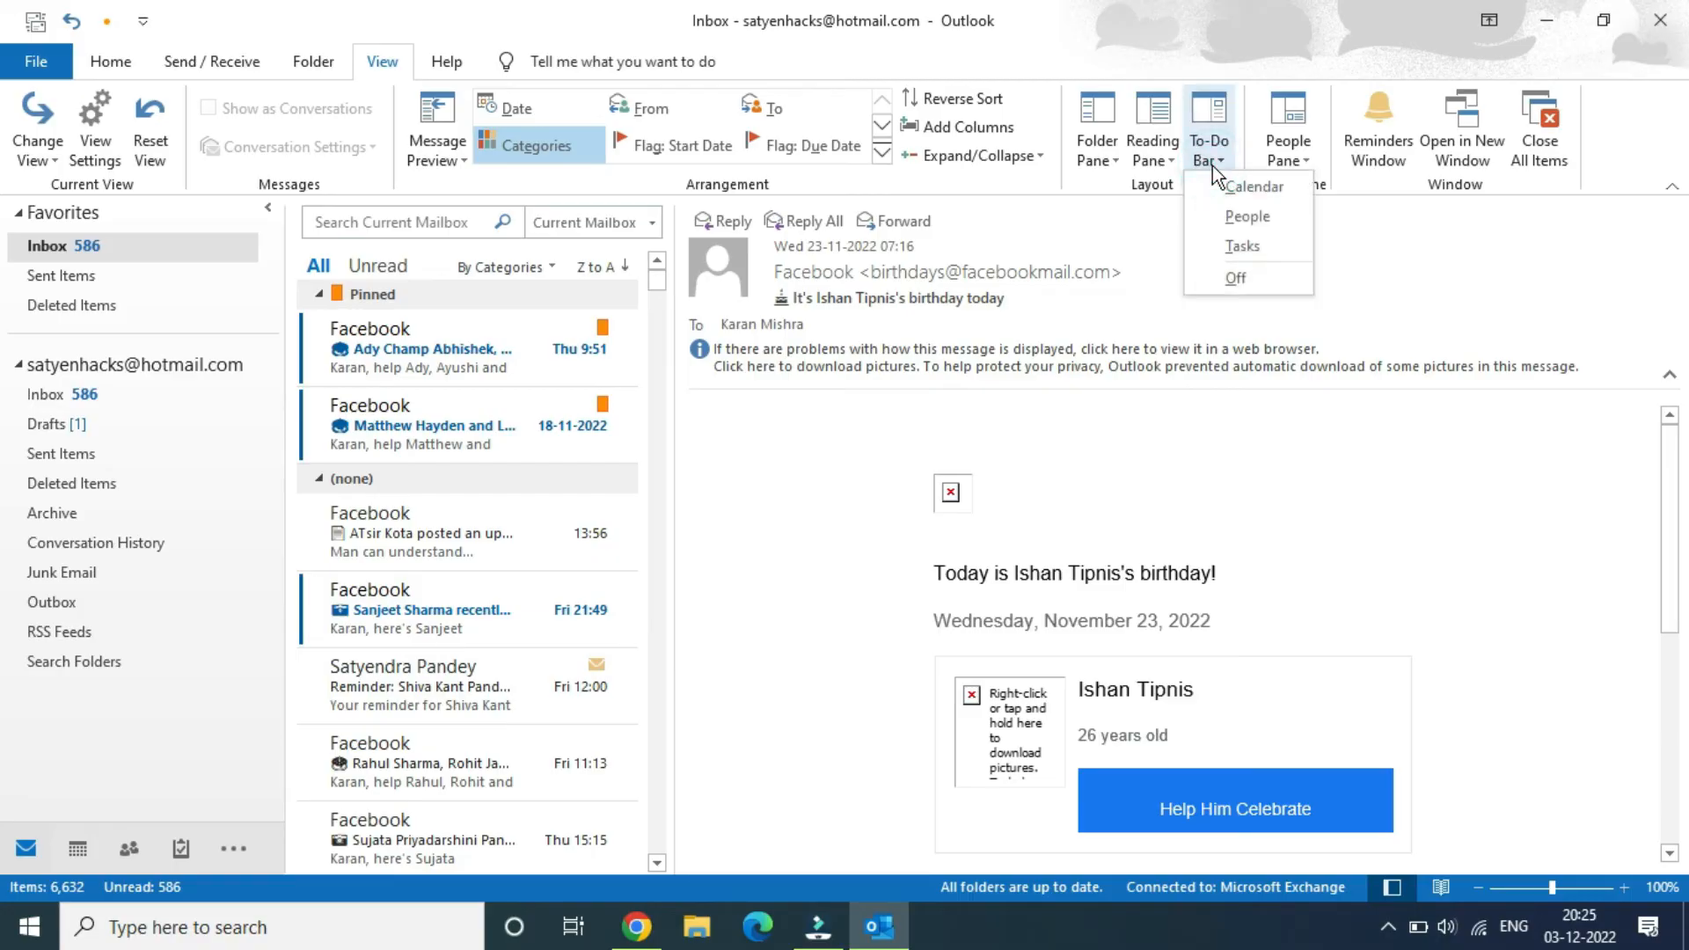
pyautogui.moveTo(1244, 246)
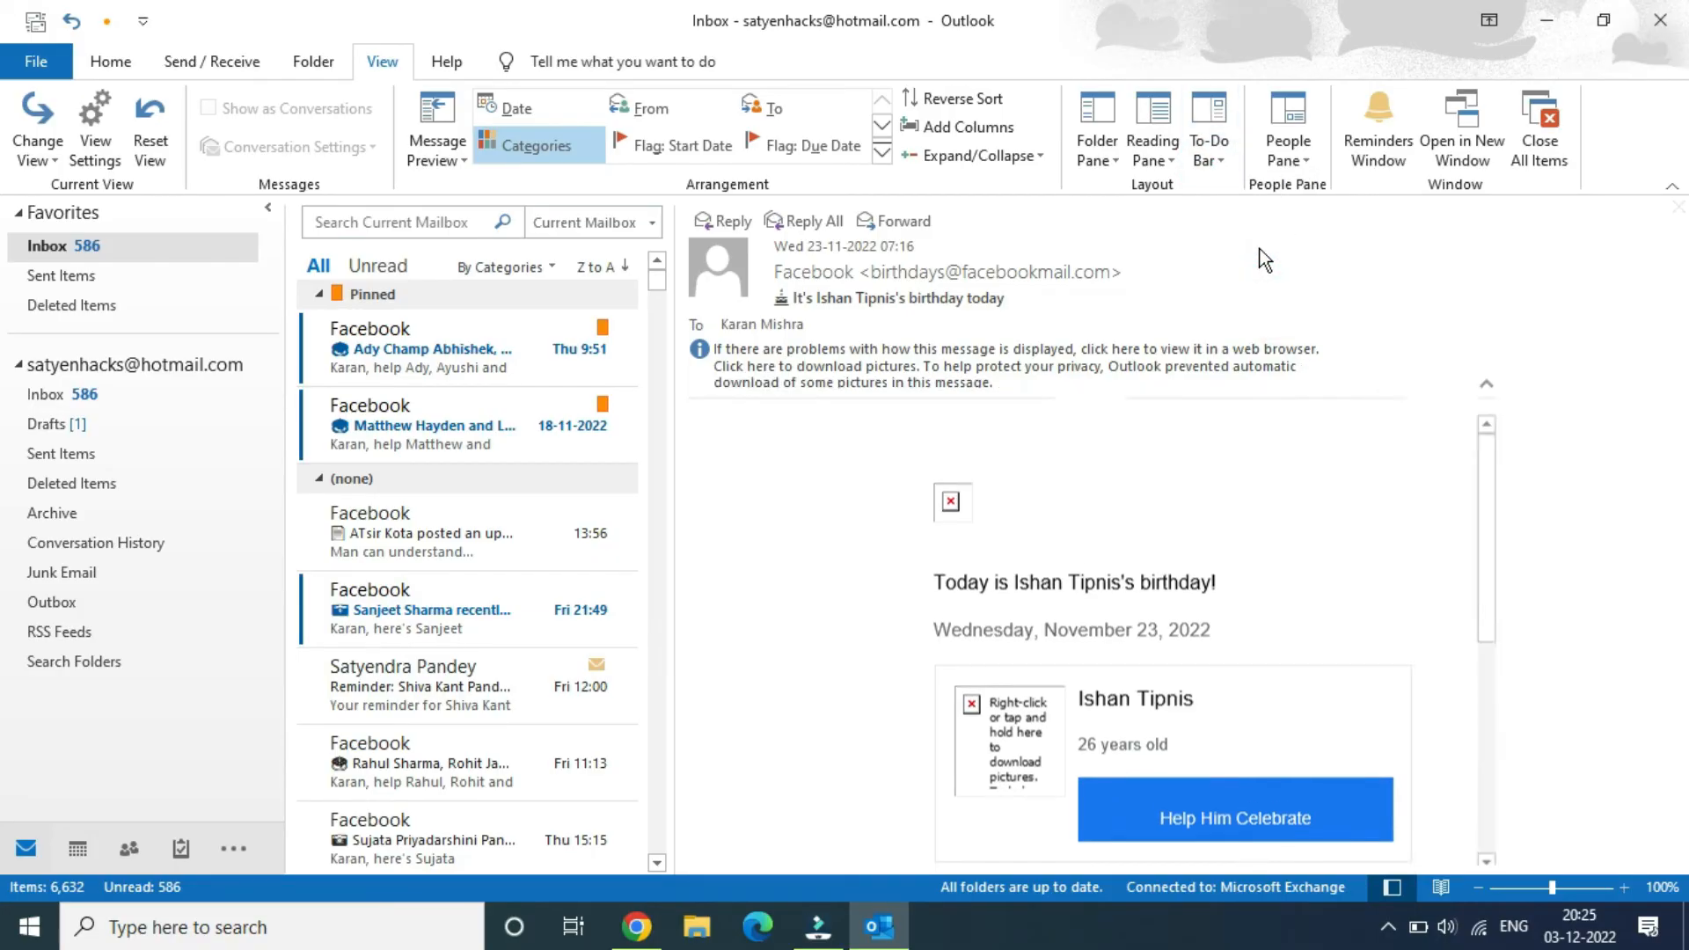
pyautogui.click(1209, 127)
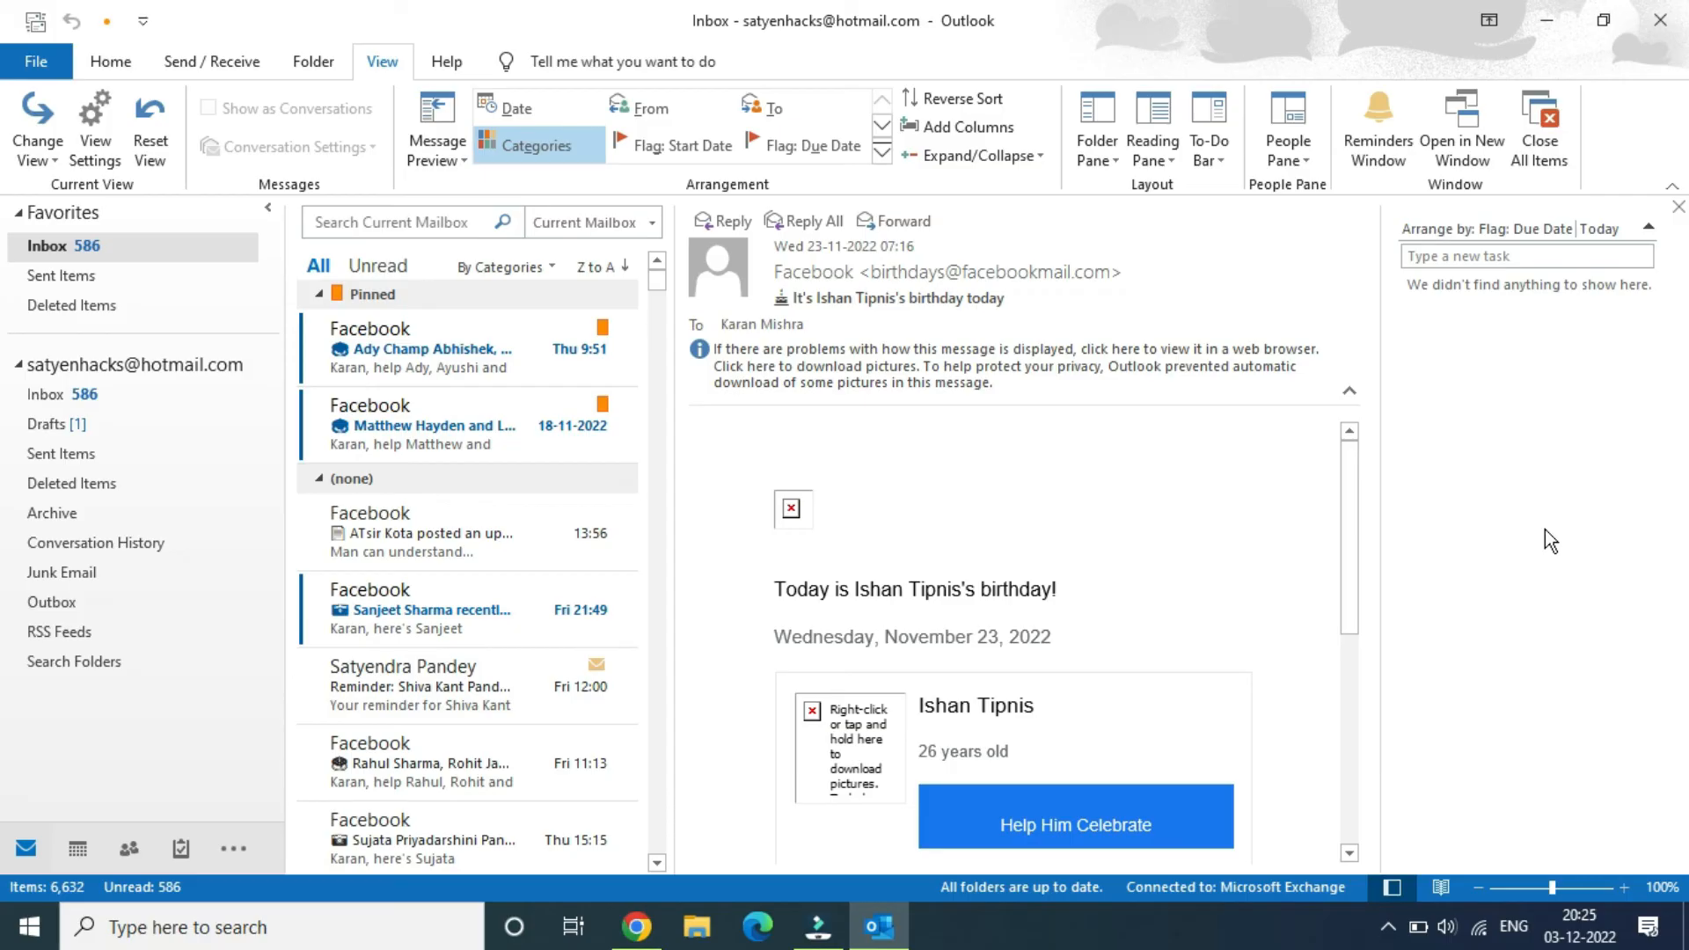
pyautogui.moveTo(562, 639)
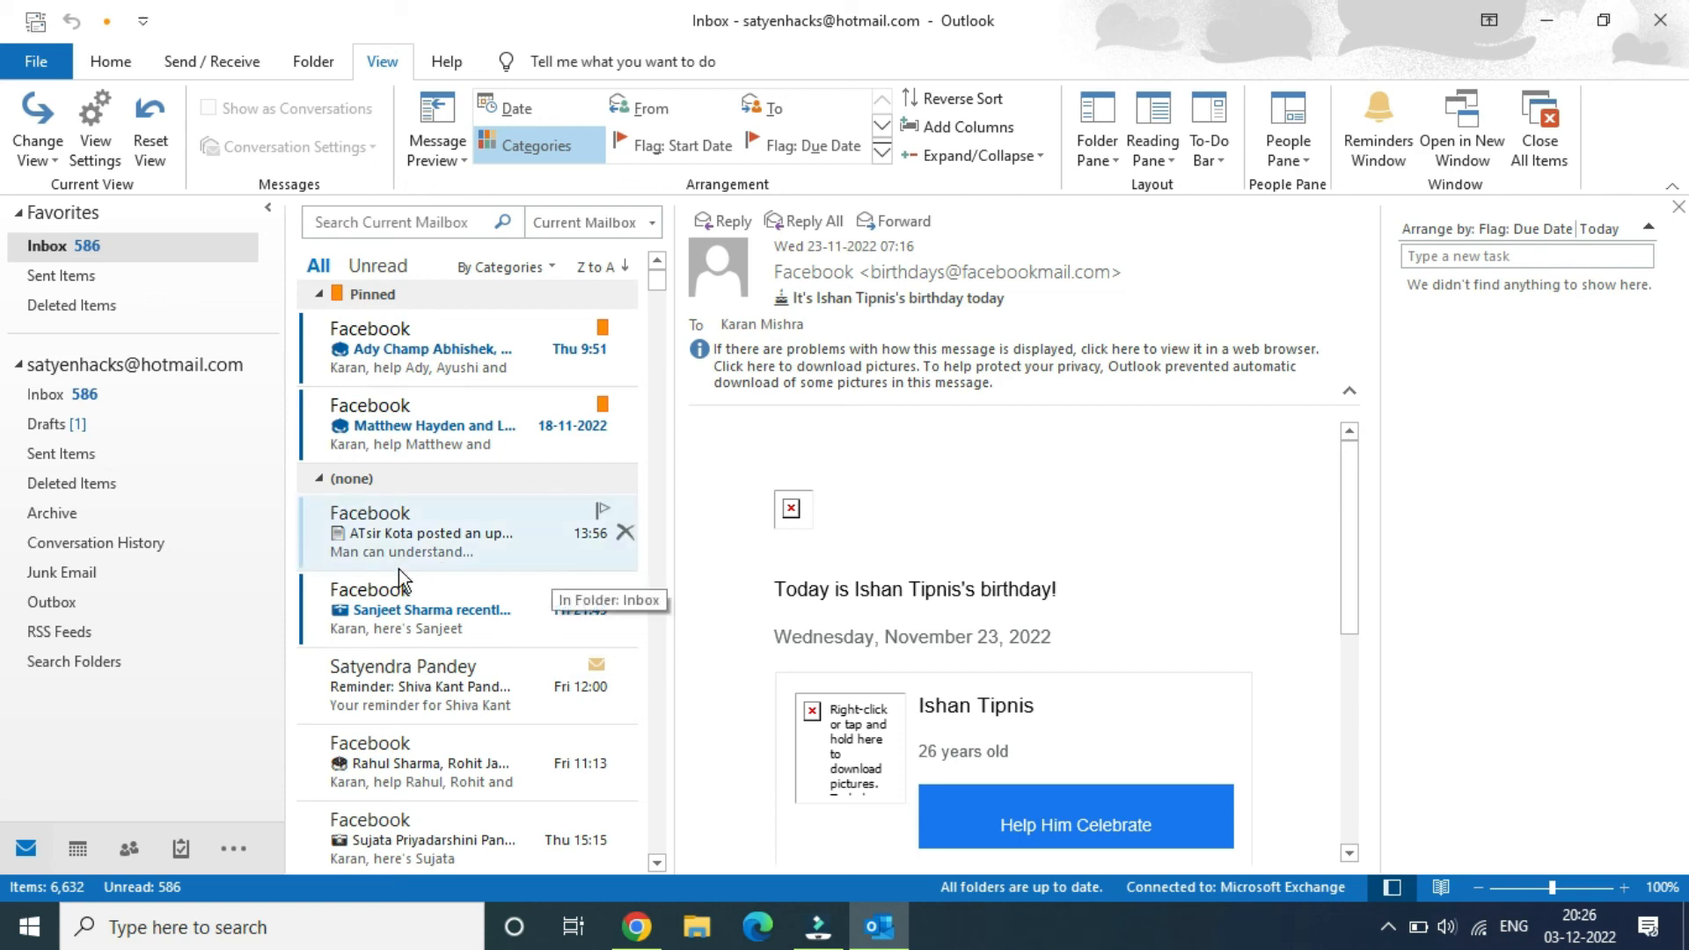
pyautogui.scroll(-3)
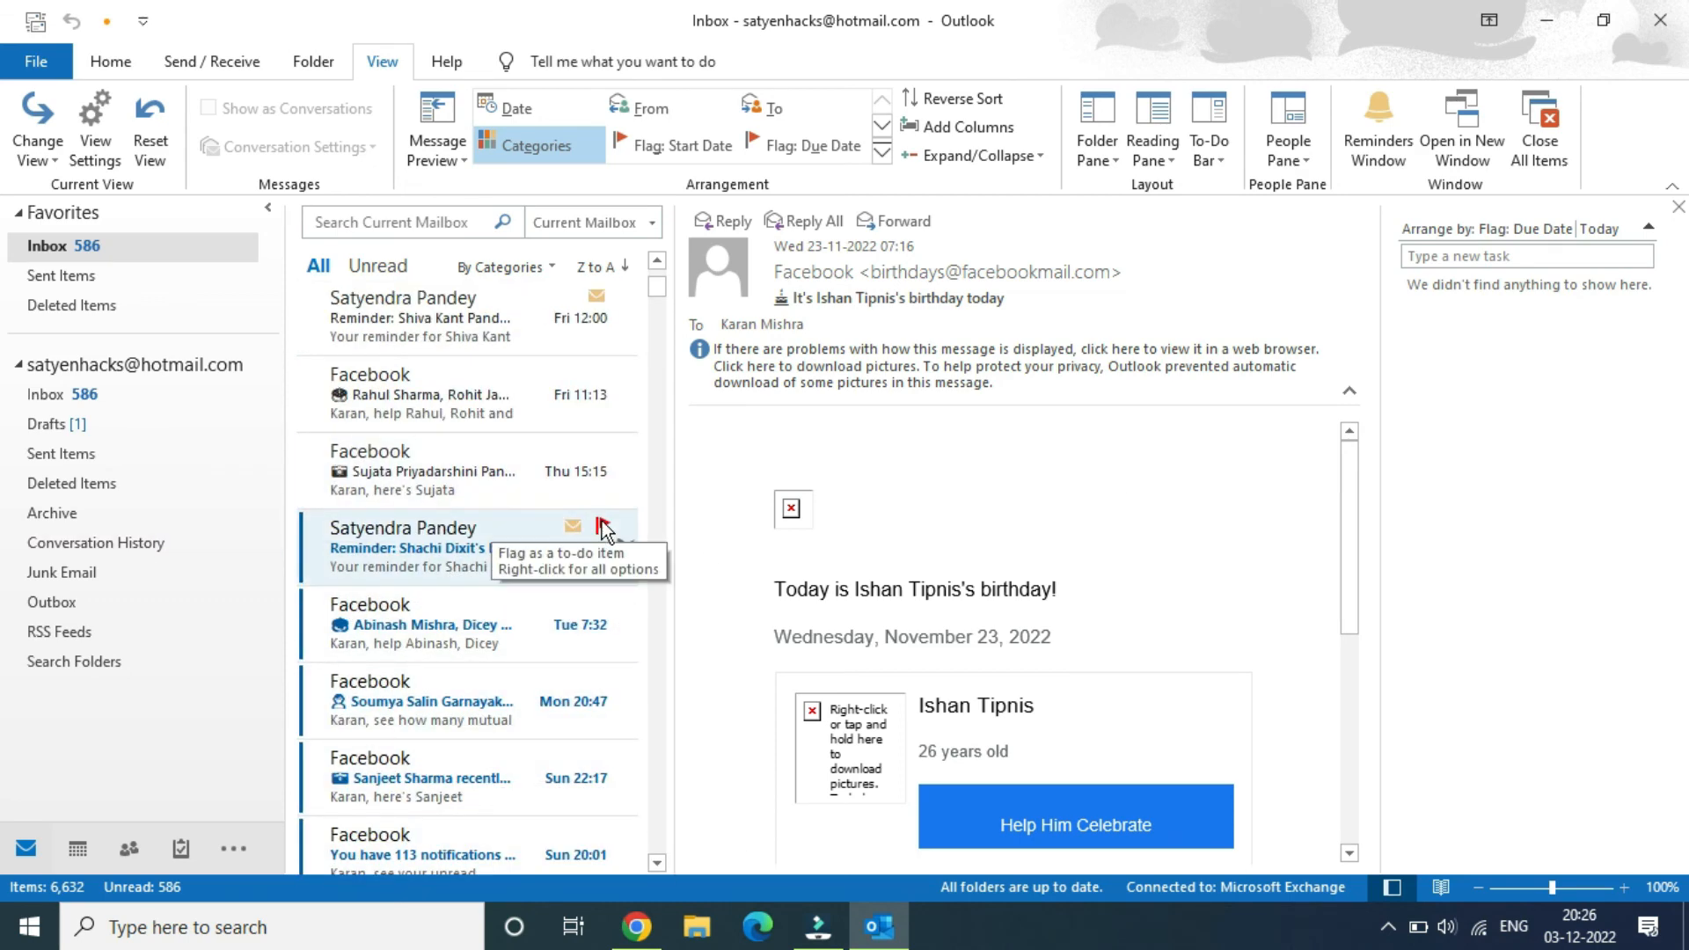
pyautogui.click(602, 526)
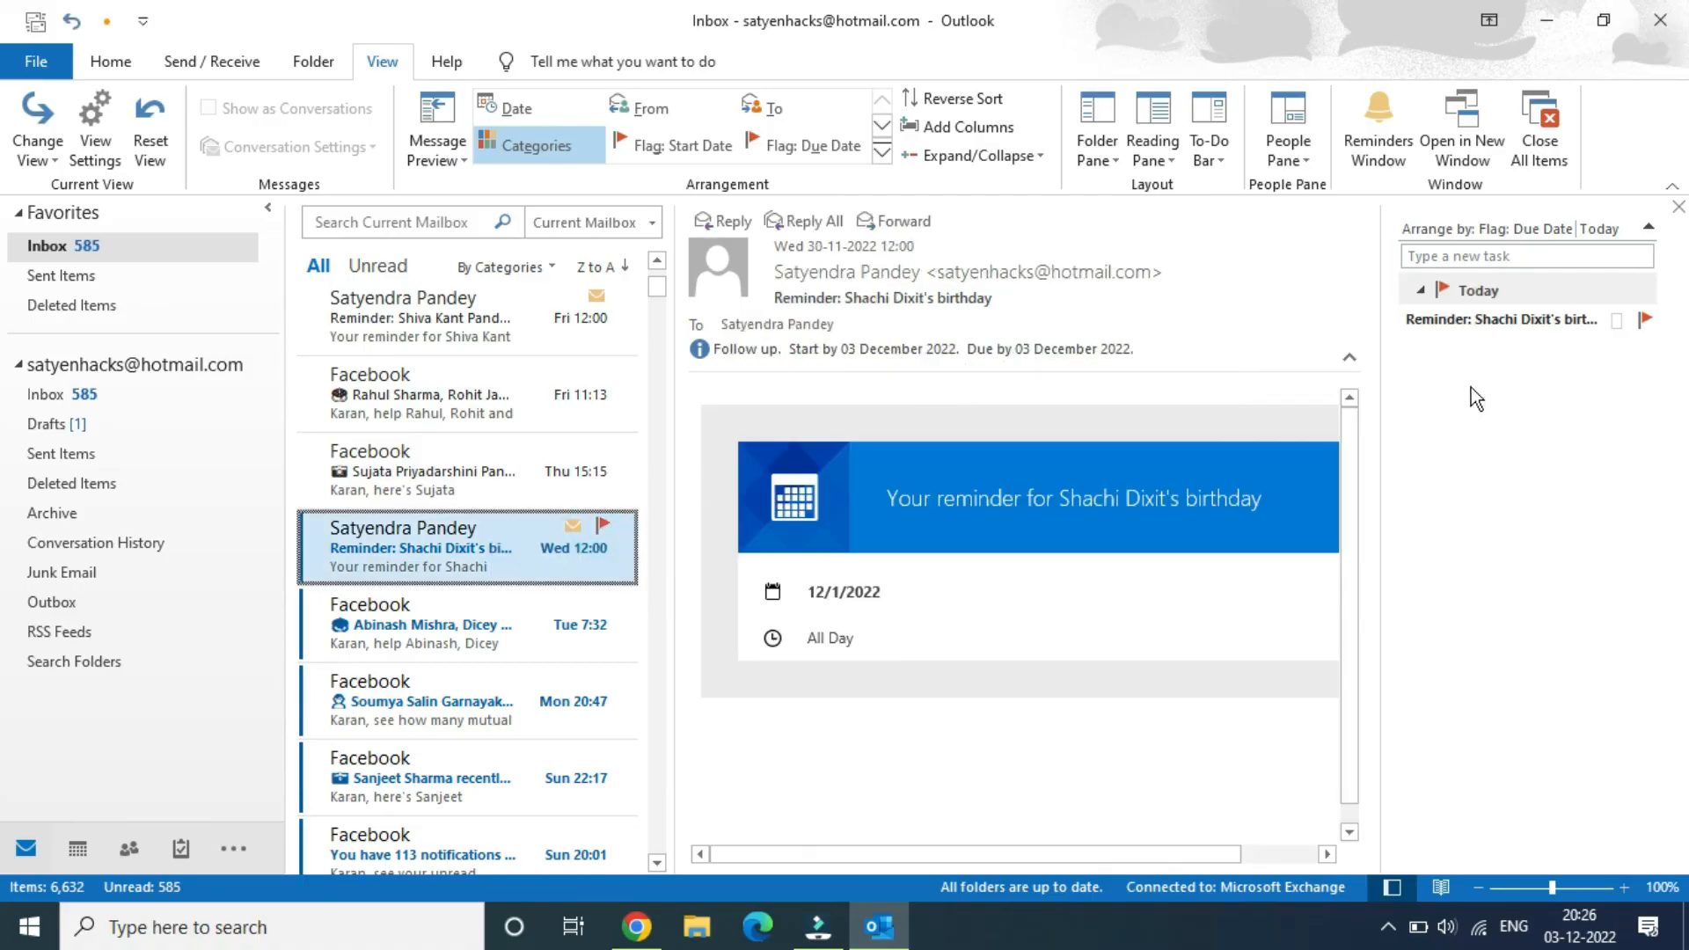
pyautogui.moveTo(1501, 319)
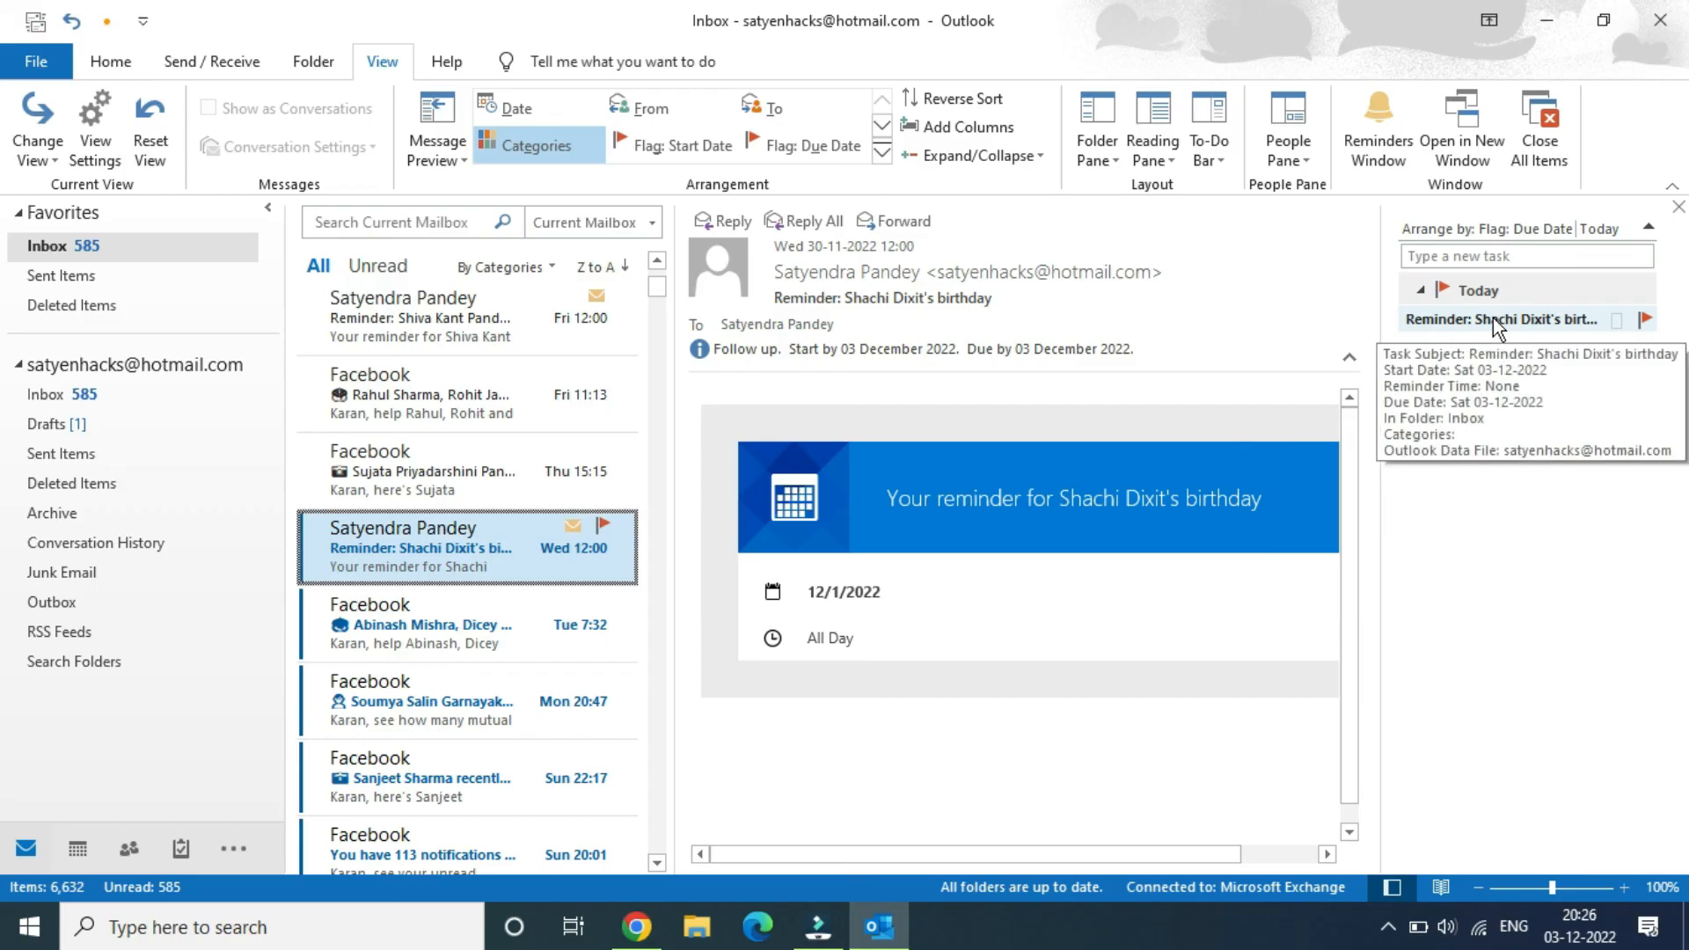
pyautogui.moveTo(1498, 423)
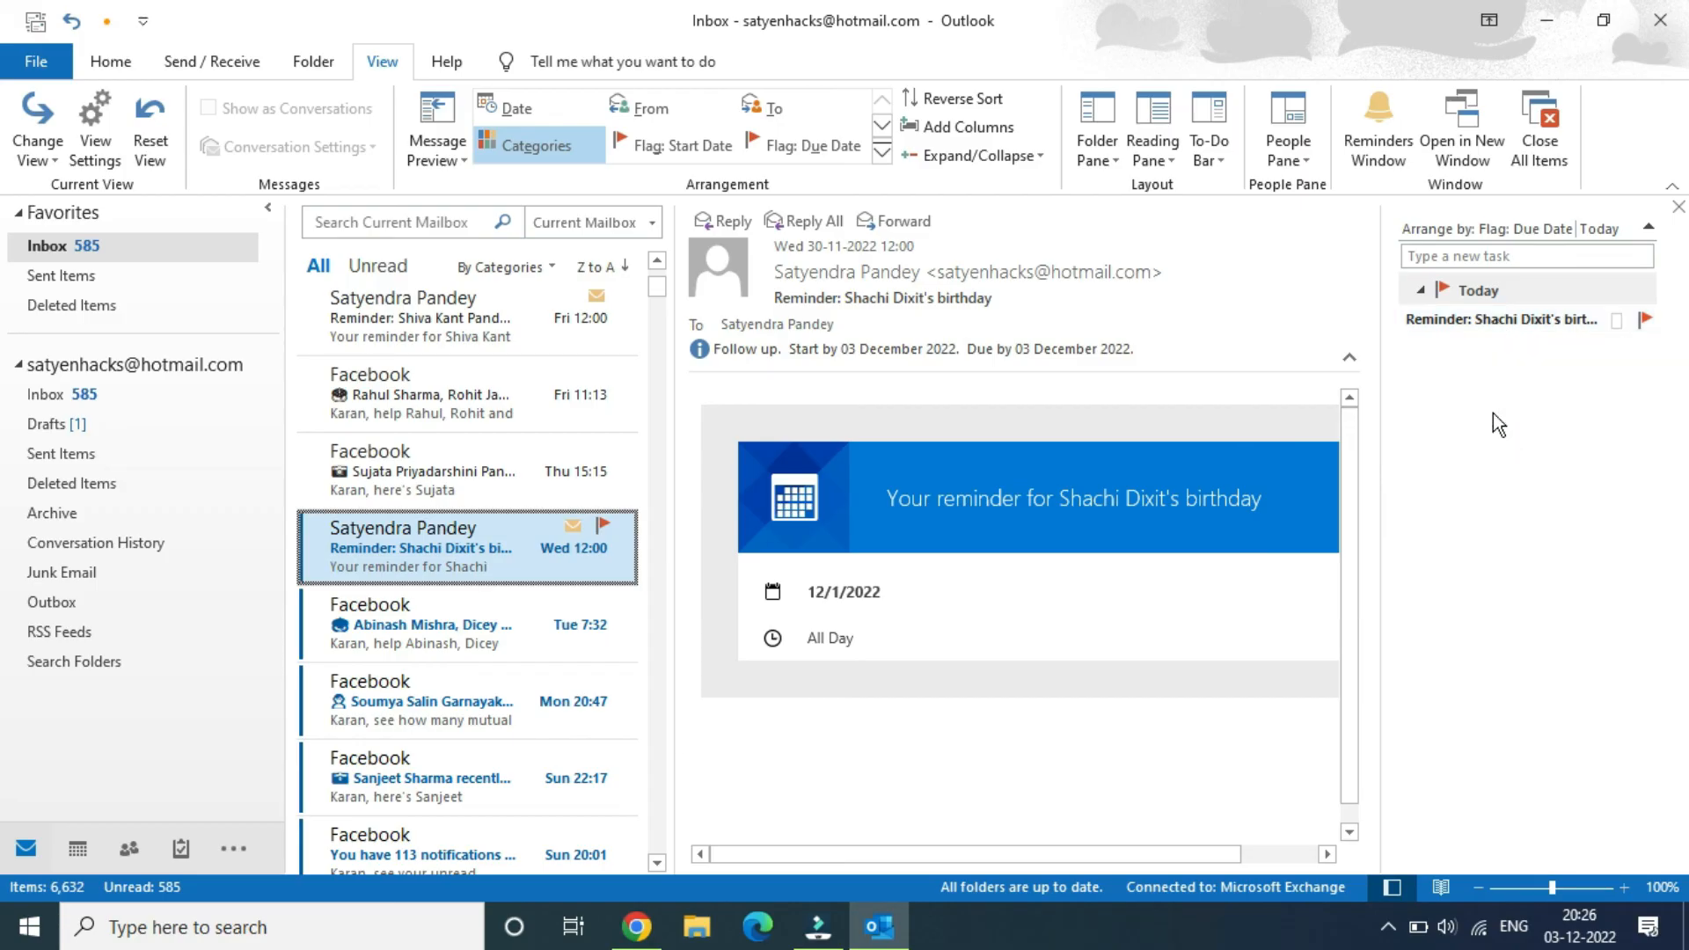